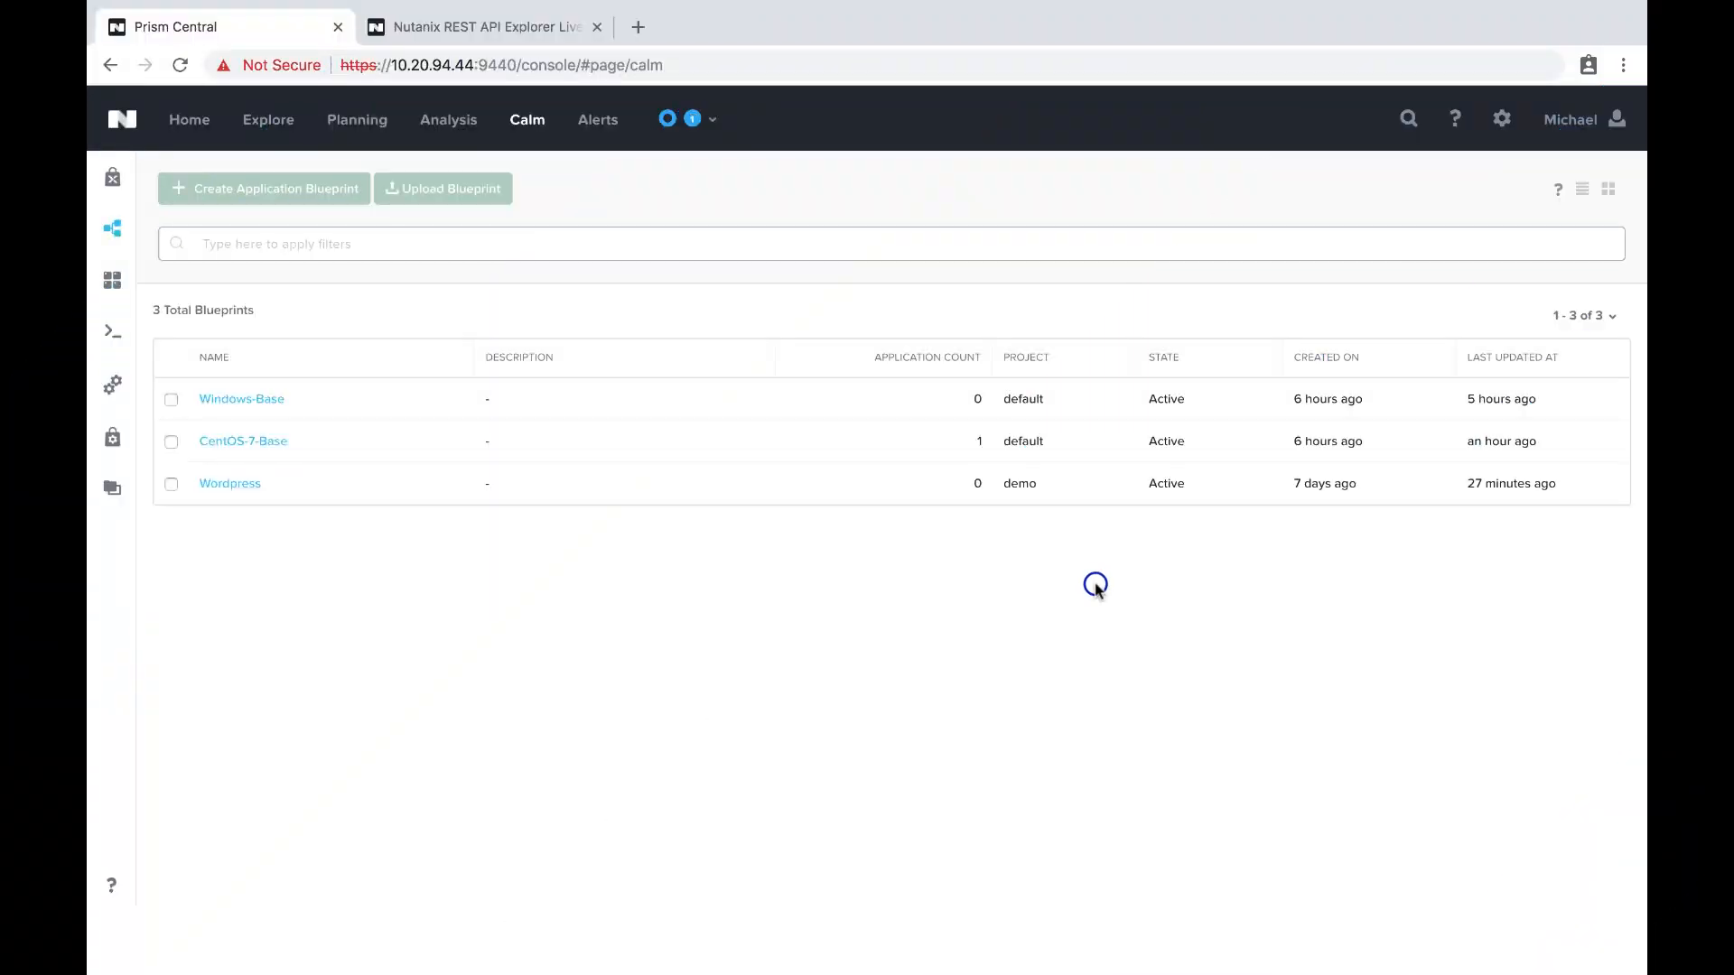
mouse_move(1095, 591)
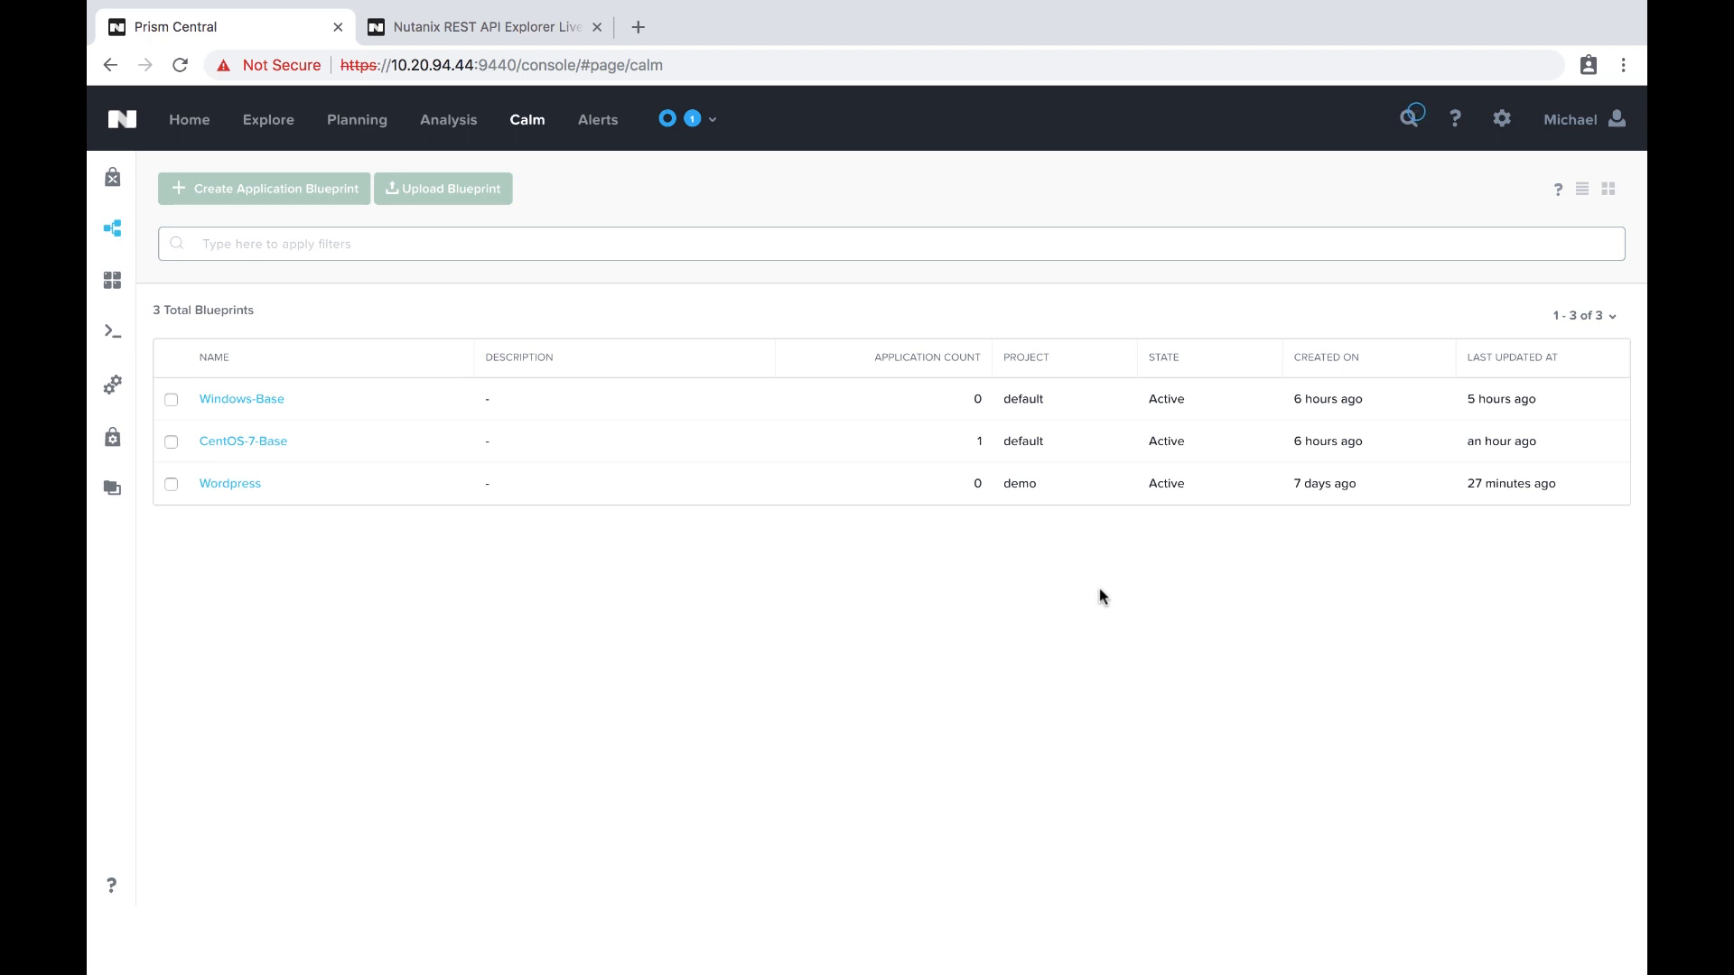
mouse_move(1090, 598)
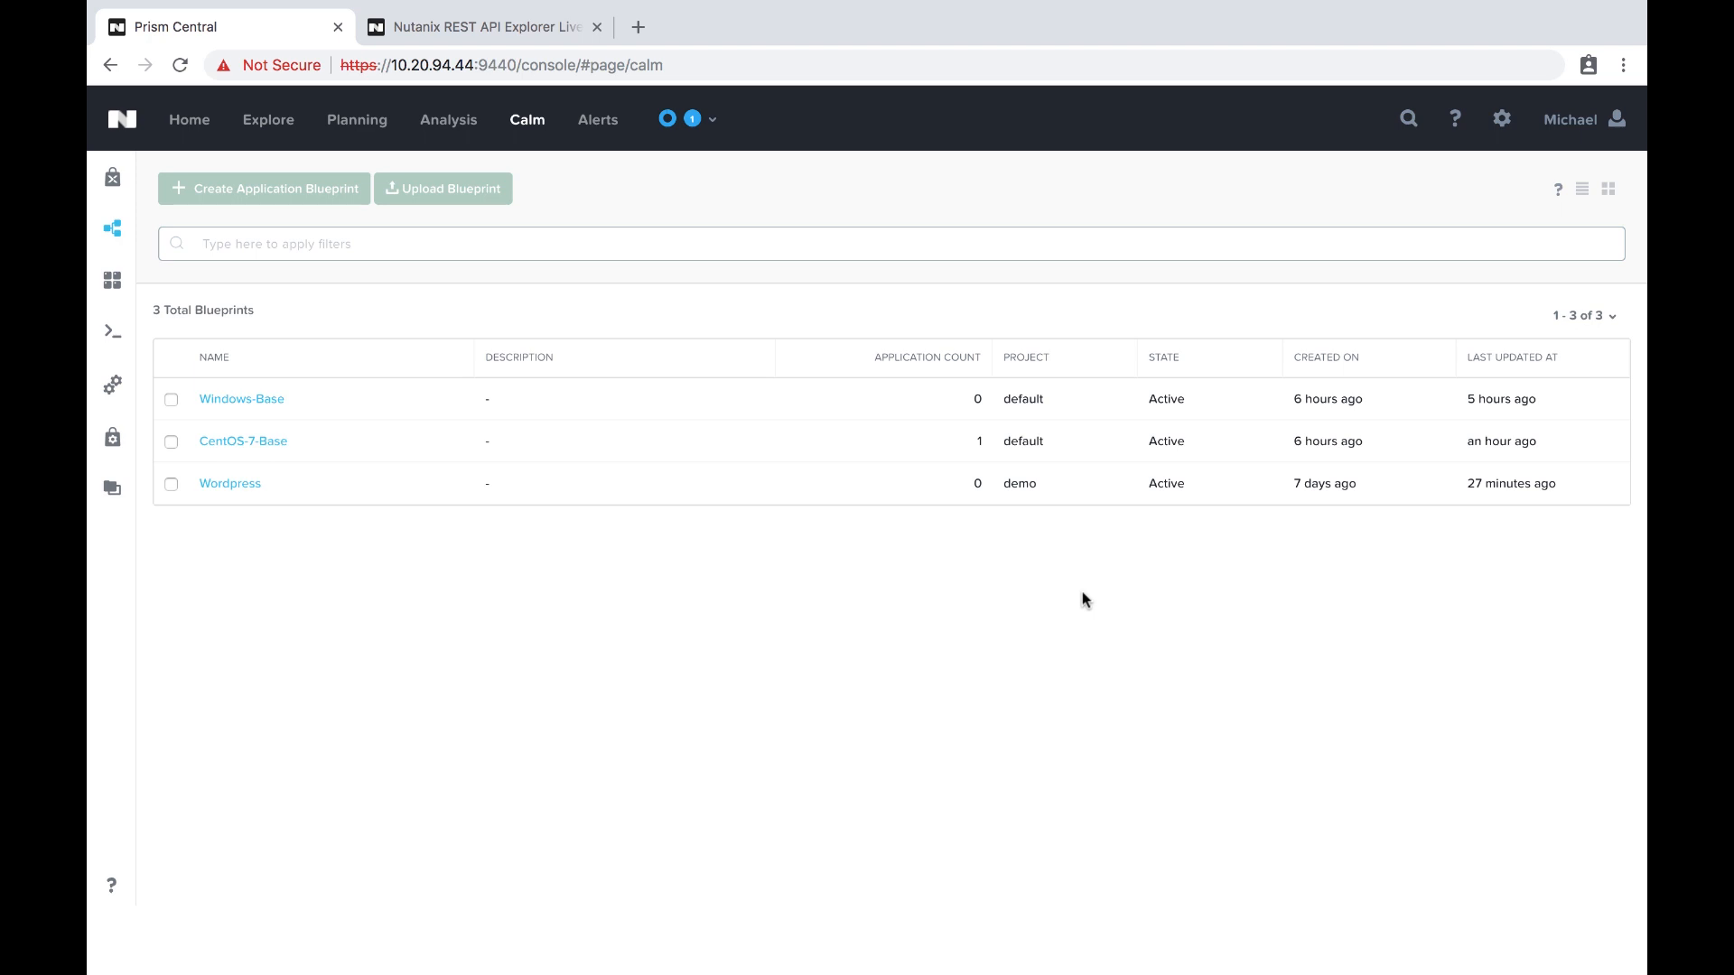
Step: Start publishing the Wordpress blueprint as a new Marketplace blueprint
left_click(229, 483)
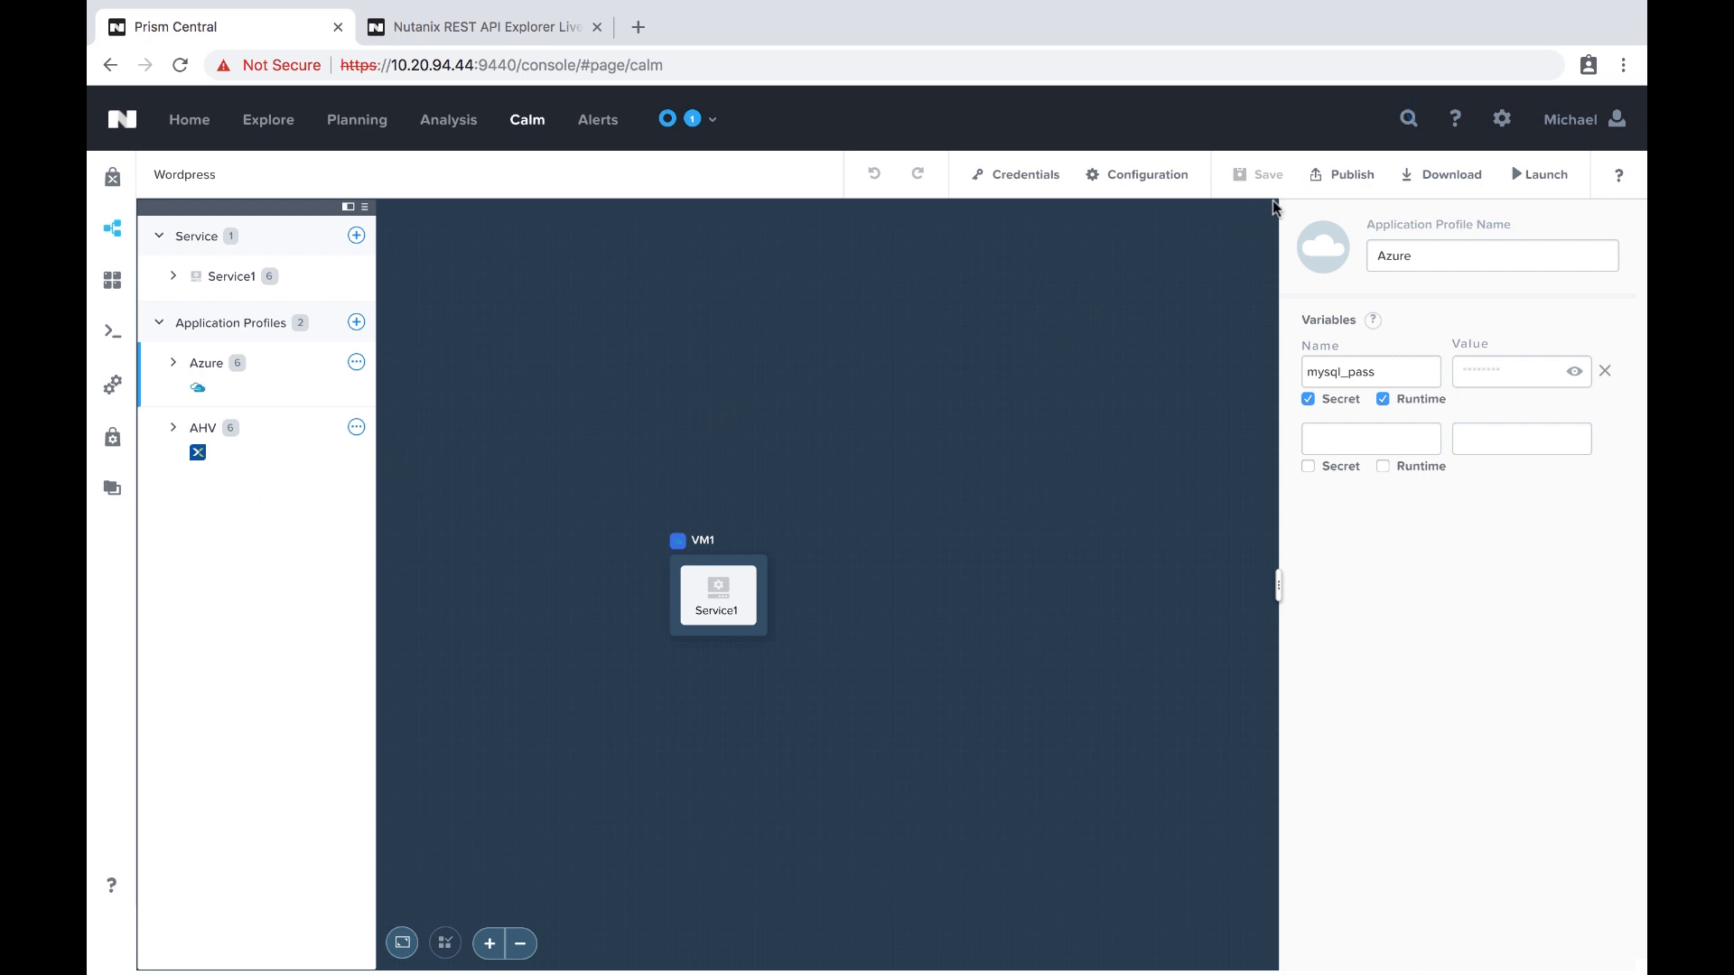
left_click(1350, 174)
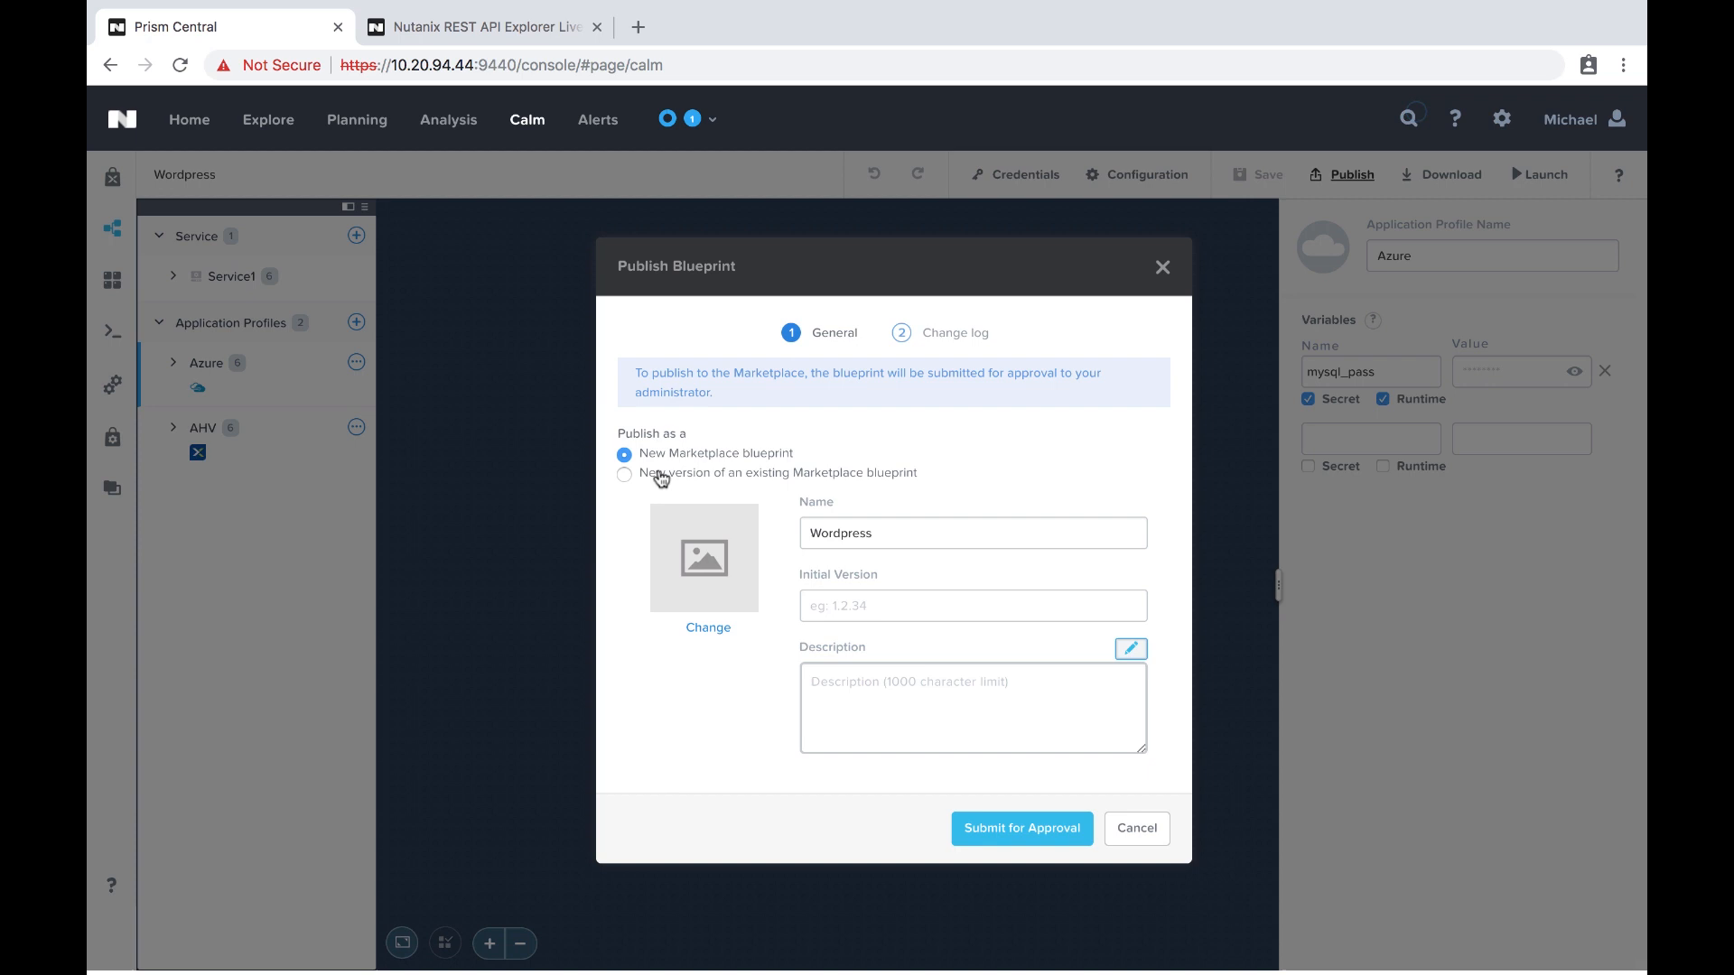
left_click(625, 473)
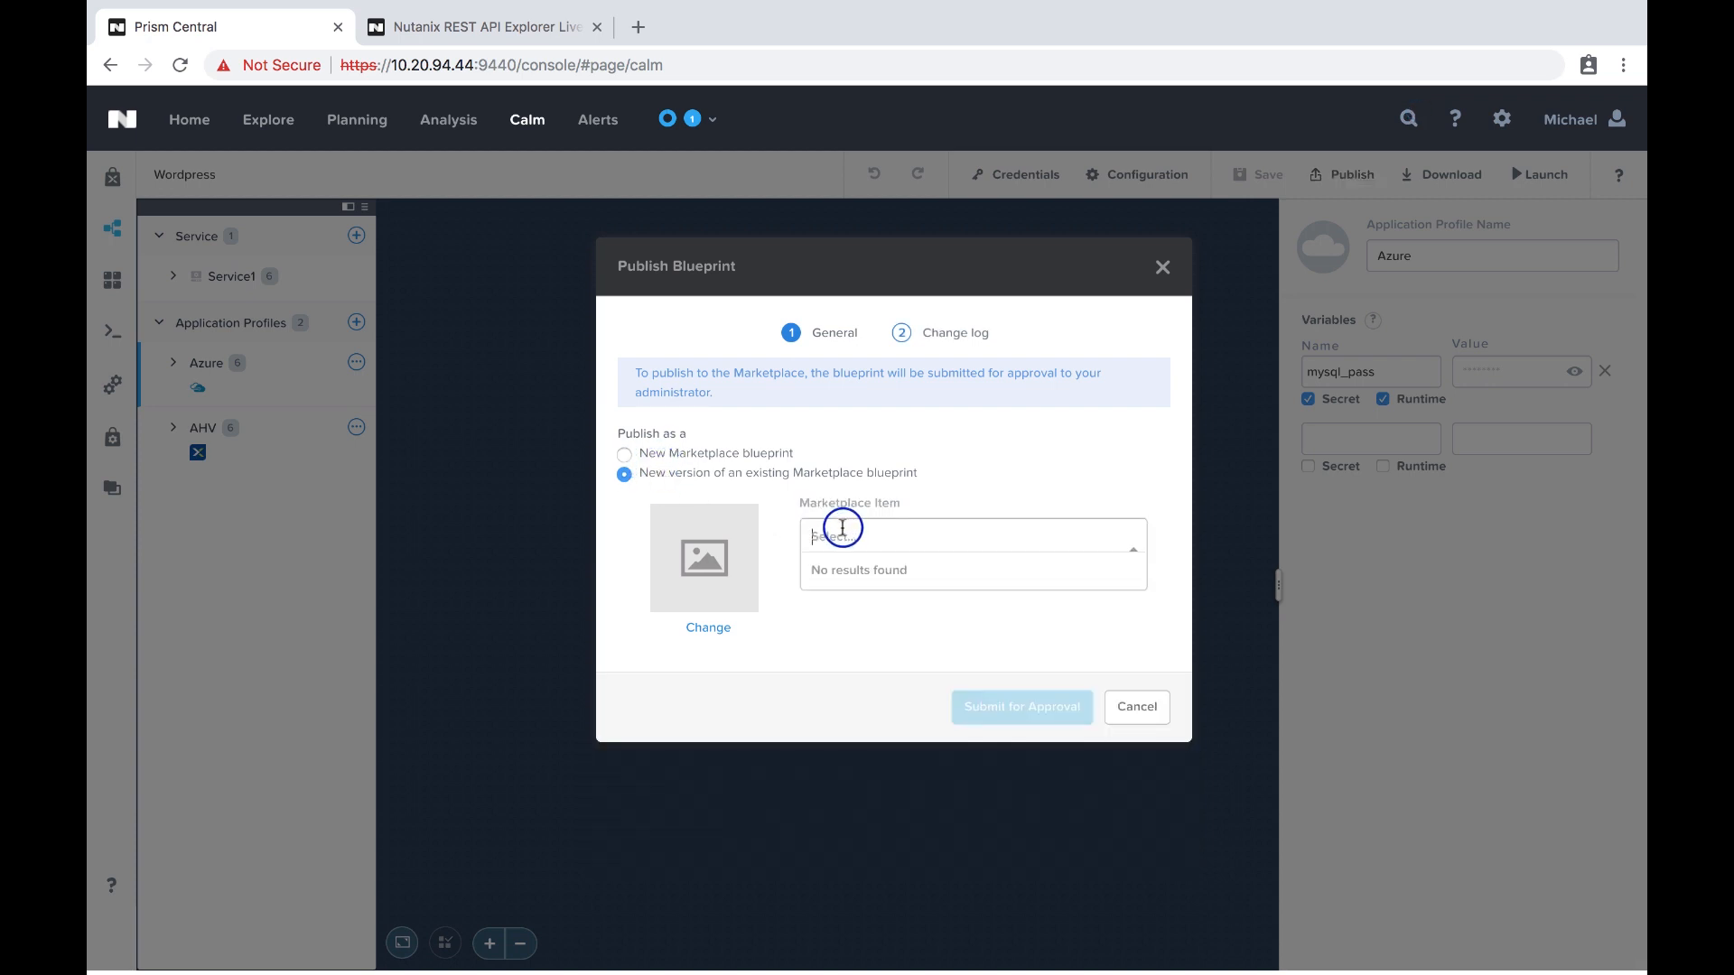
left_click(625, 454)
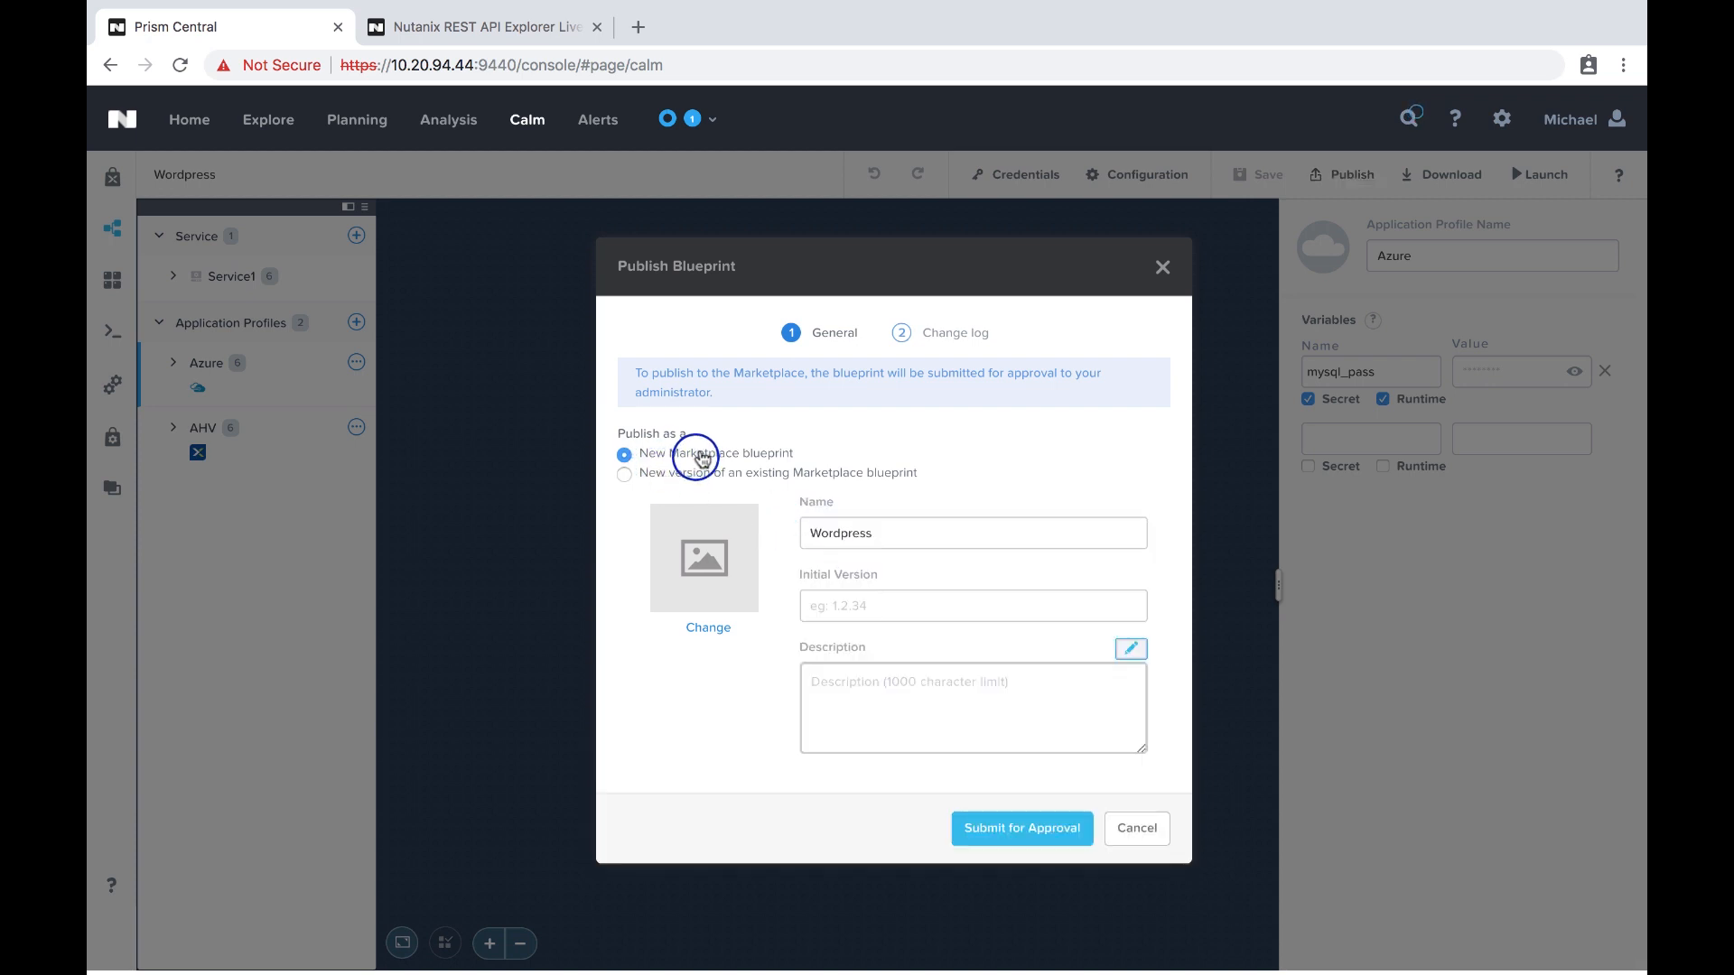
Step: Enter initial version 1.0.0 and a description listing supported clouds AHV and Azure
type("1.0.0")
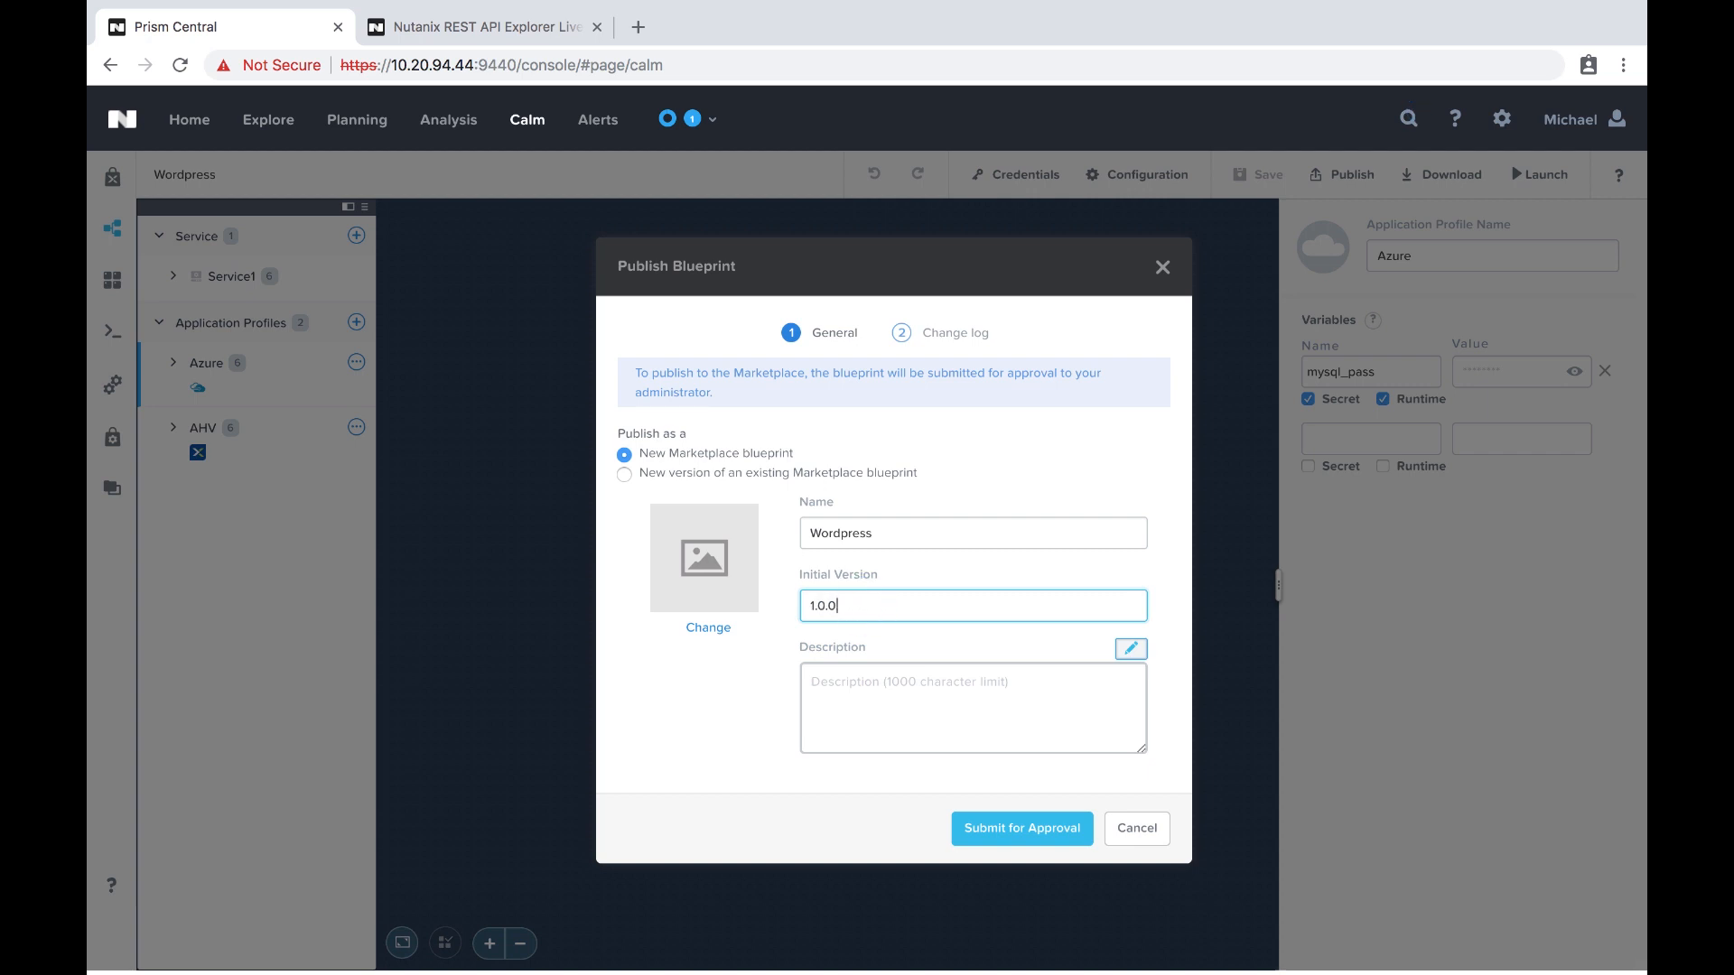
type("Wordpress on Ubuntu")
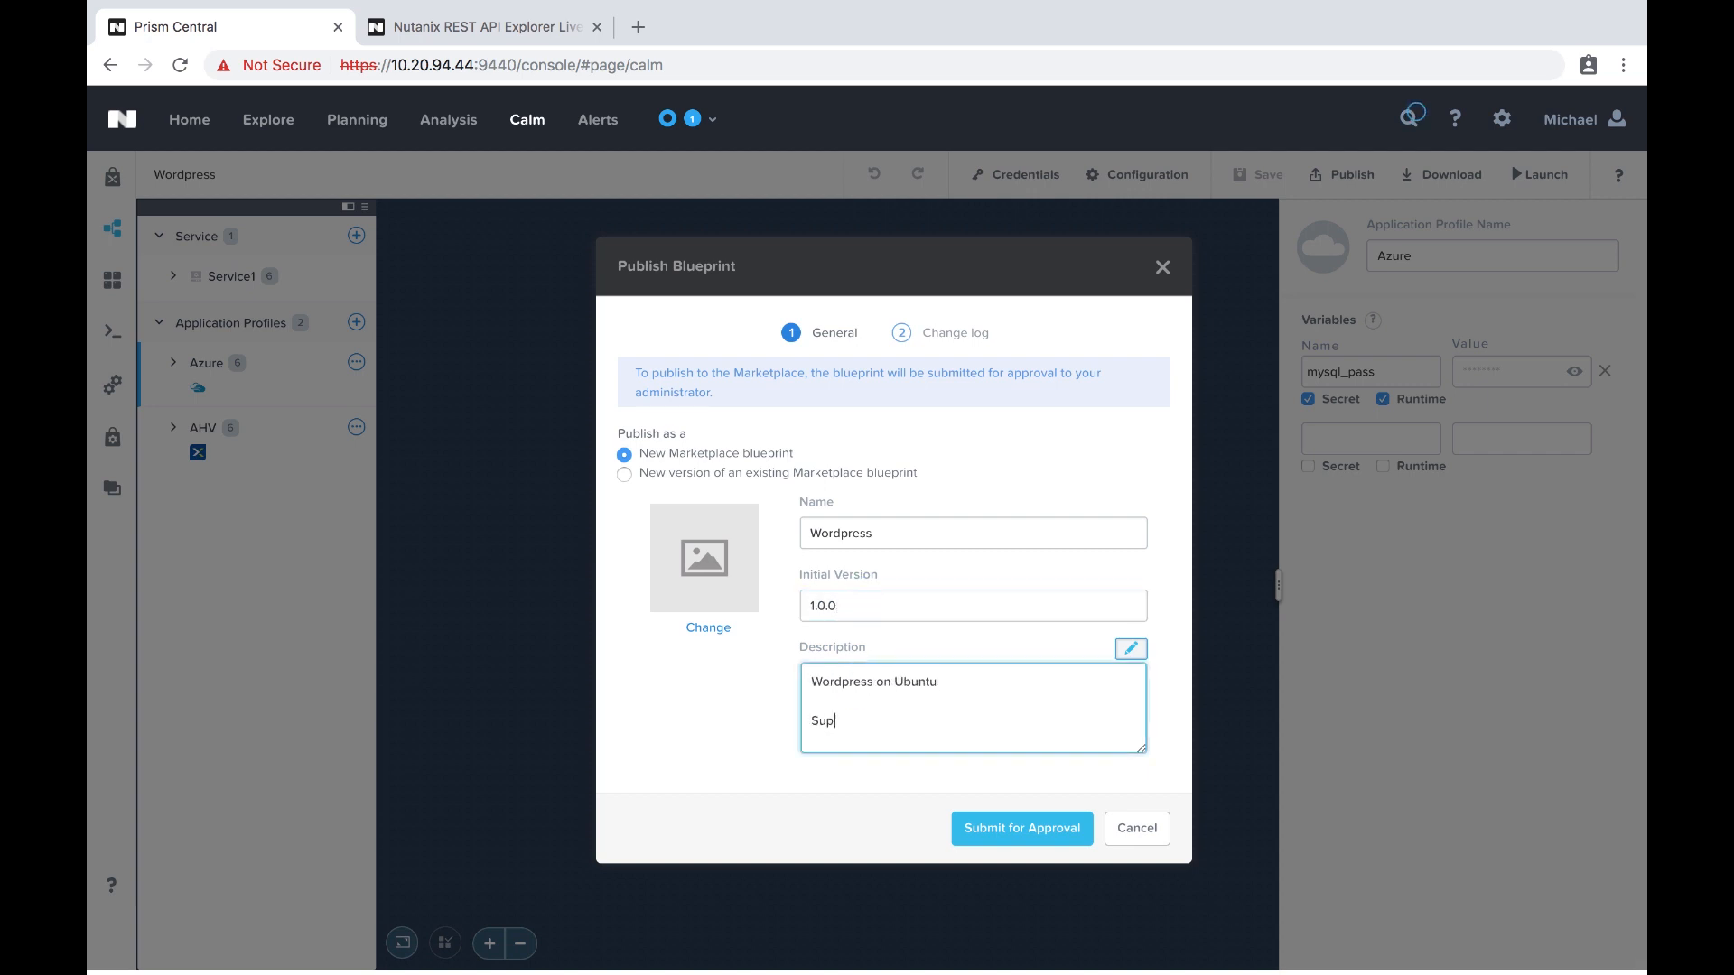
type("ported Clouds:")
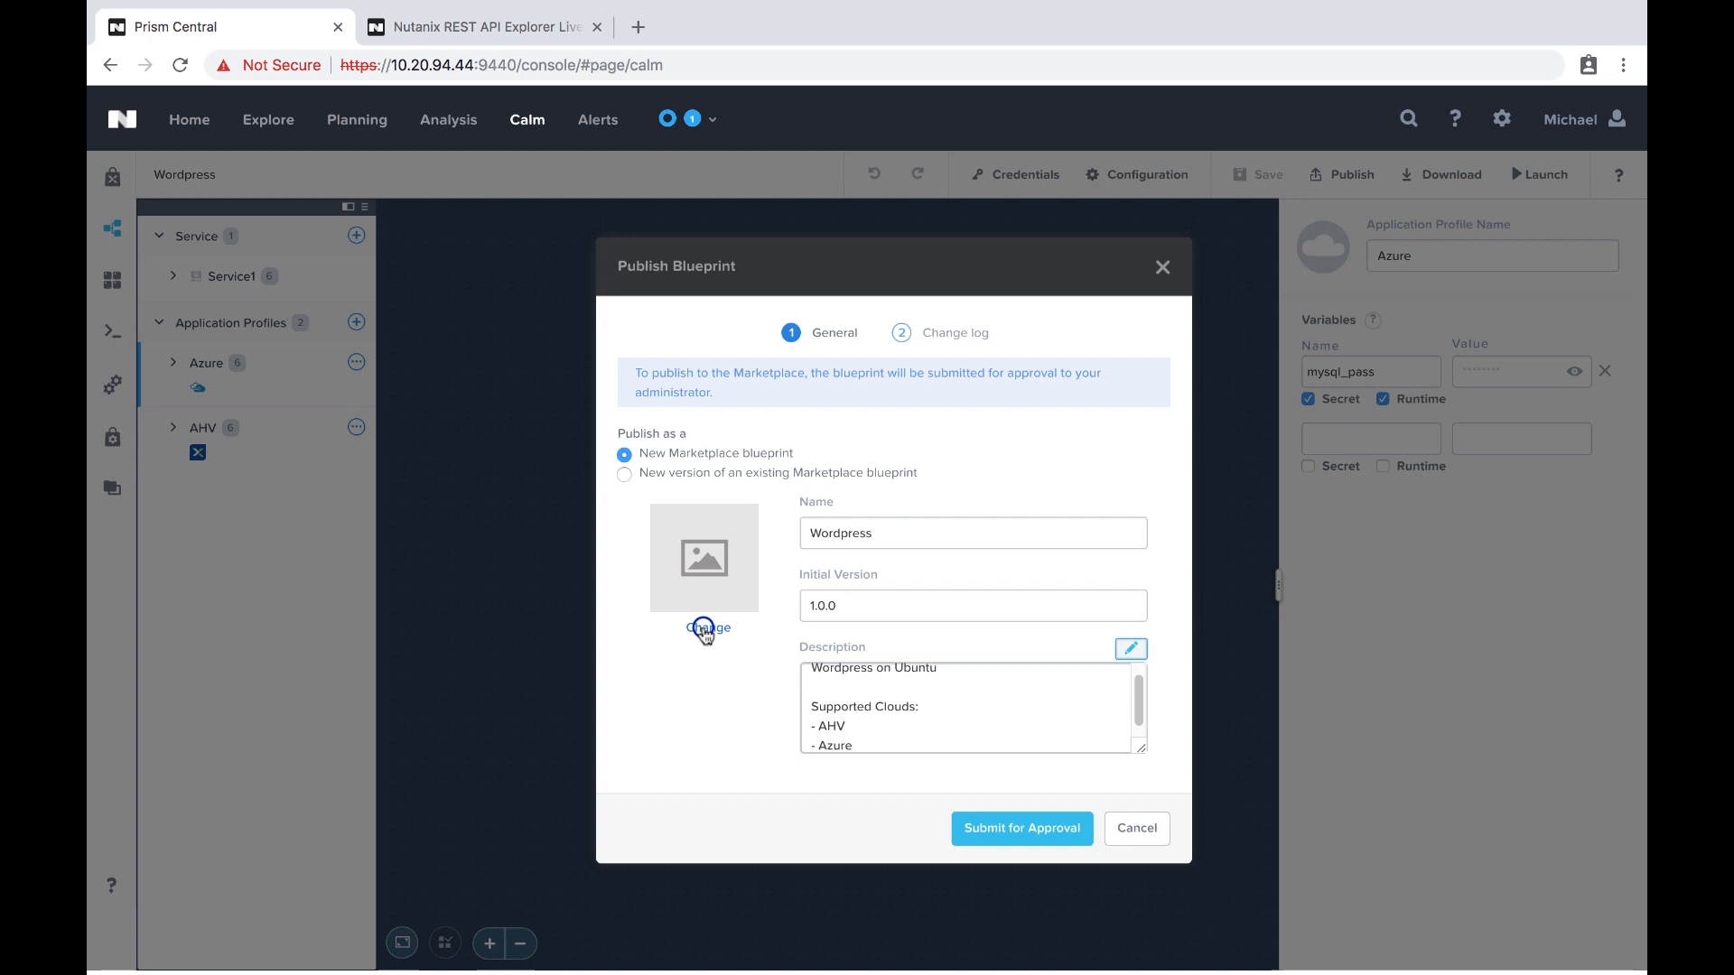
Step: Upload the WordPress logo from Downloads as the marketplace icon, named wordpress
left_click(708, 629)
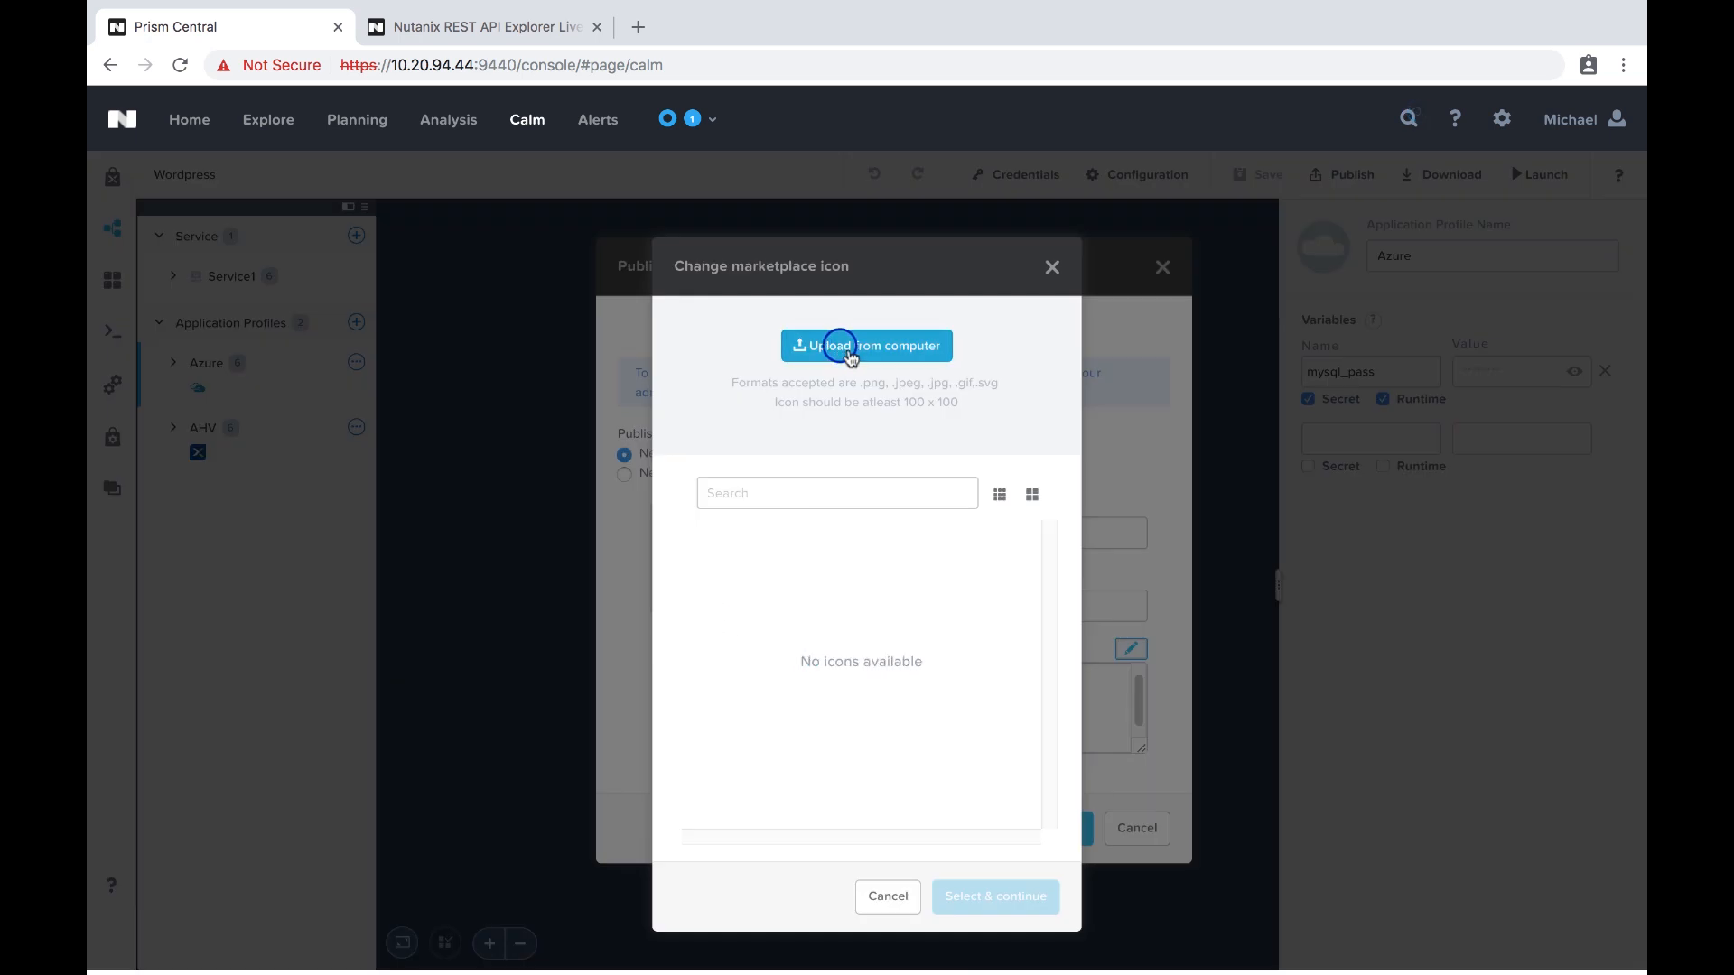
left_click(866, 345)
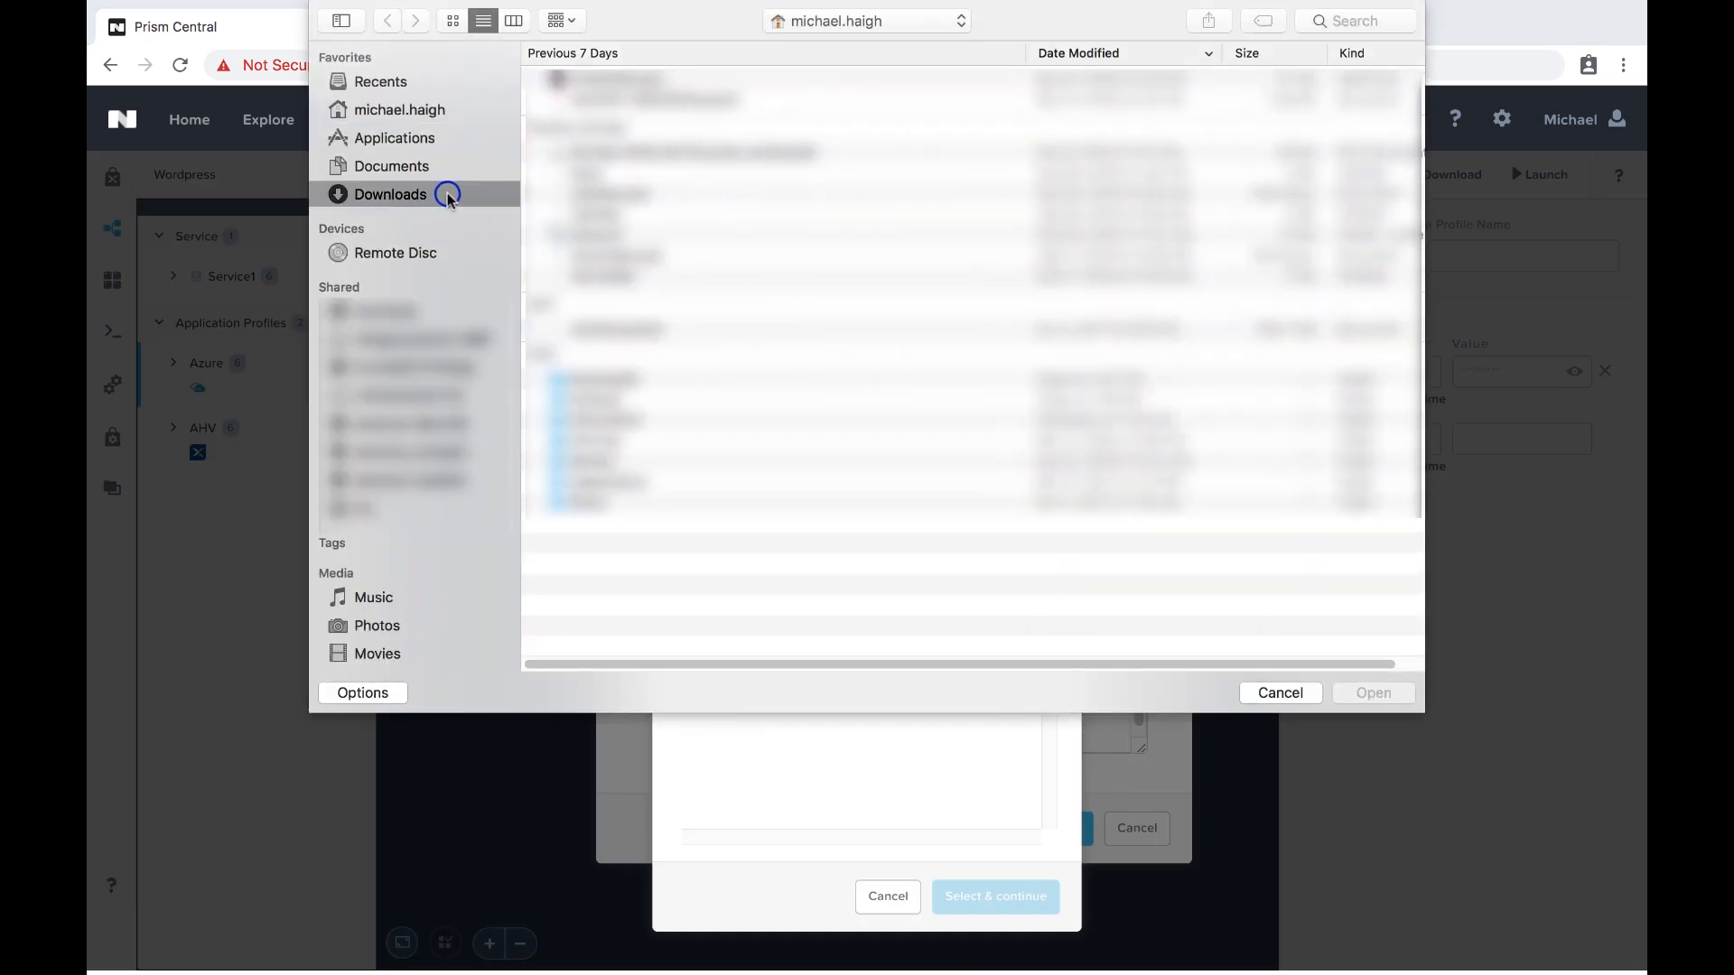
left_click(1280, 693)
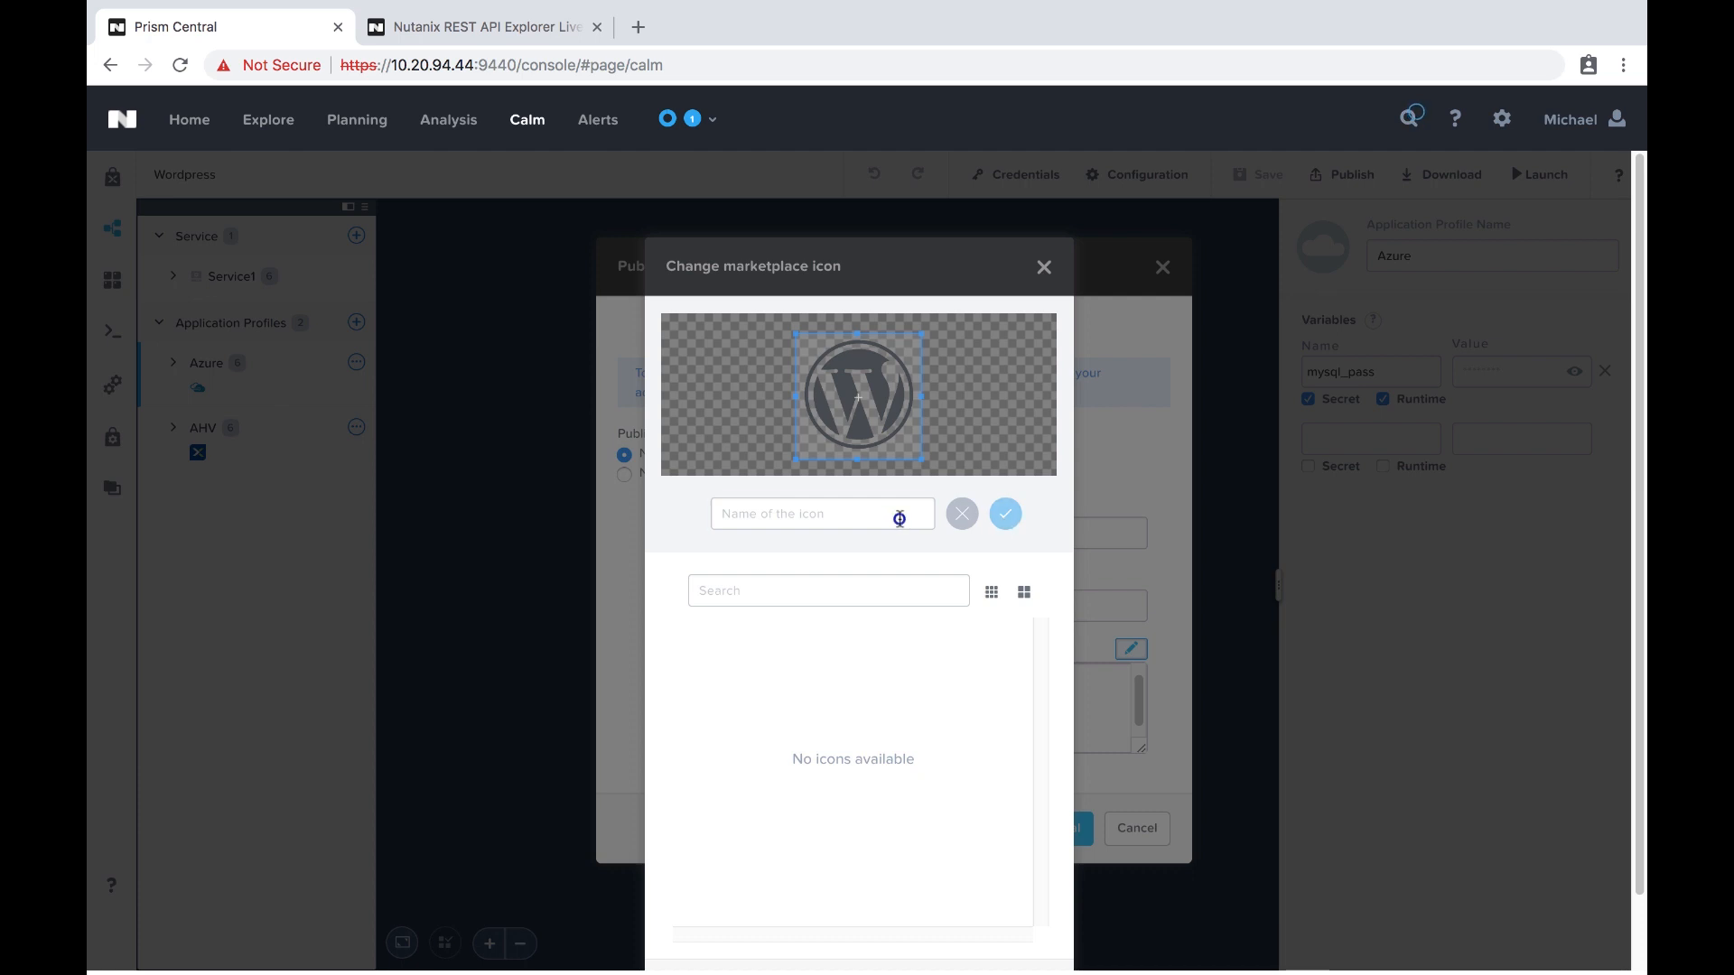
type("wordpress")
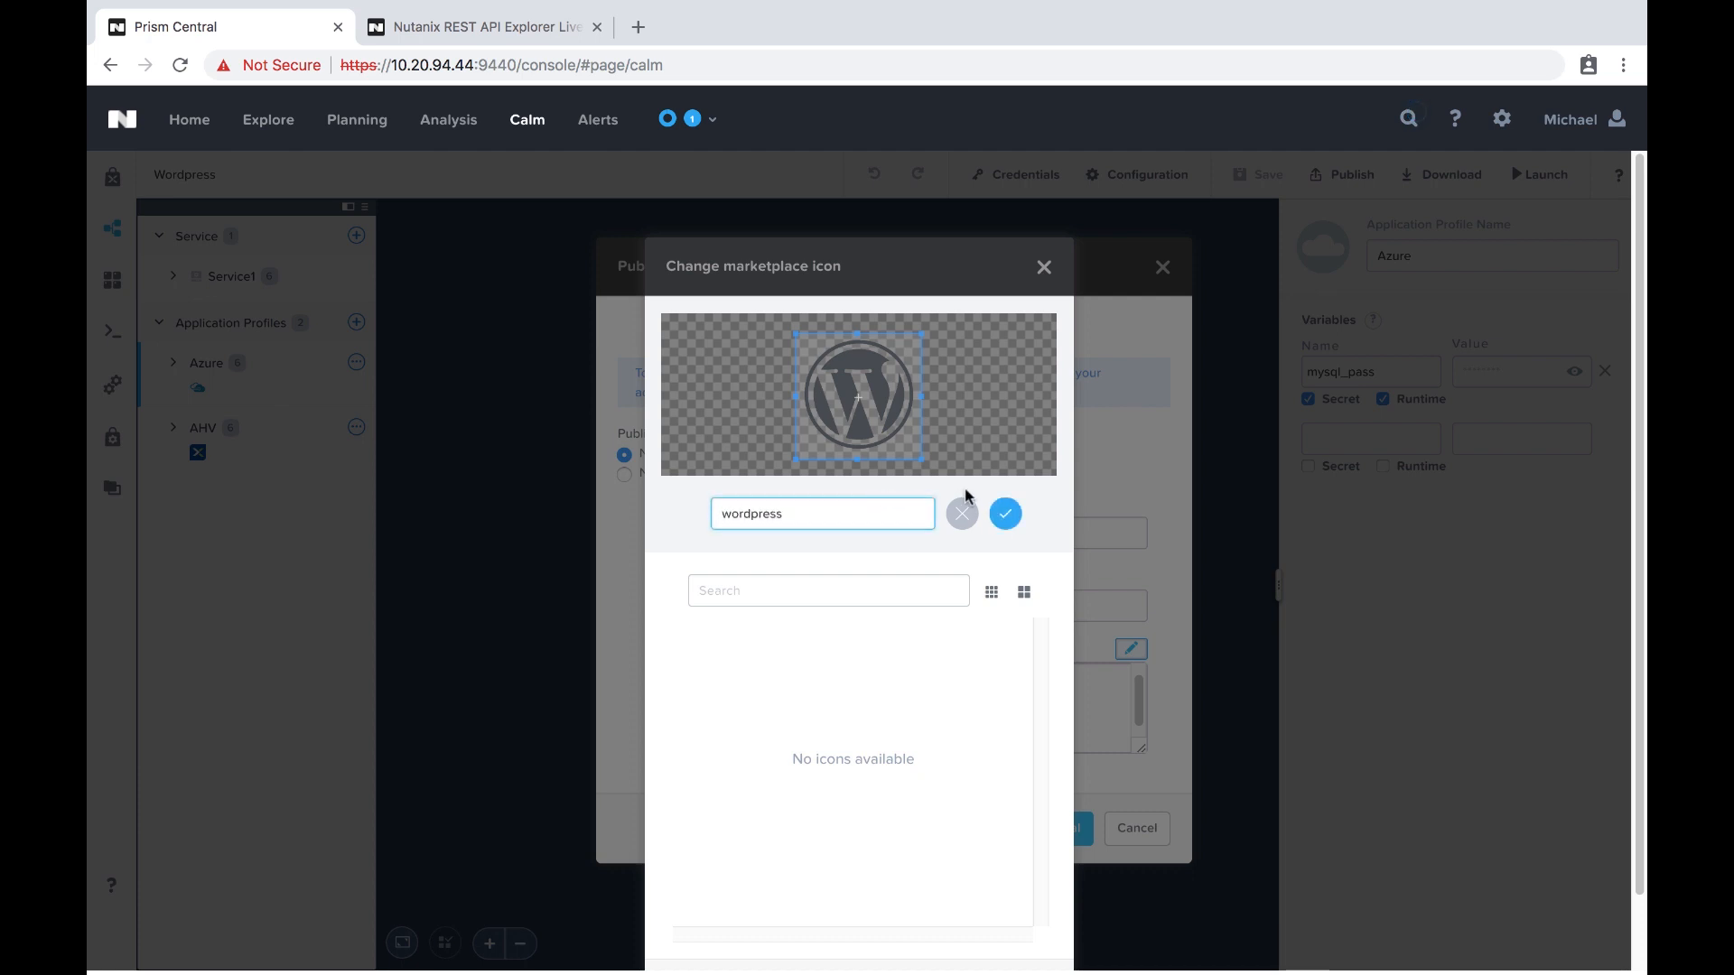
left_click(1005, 513)
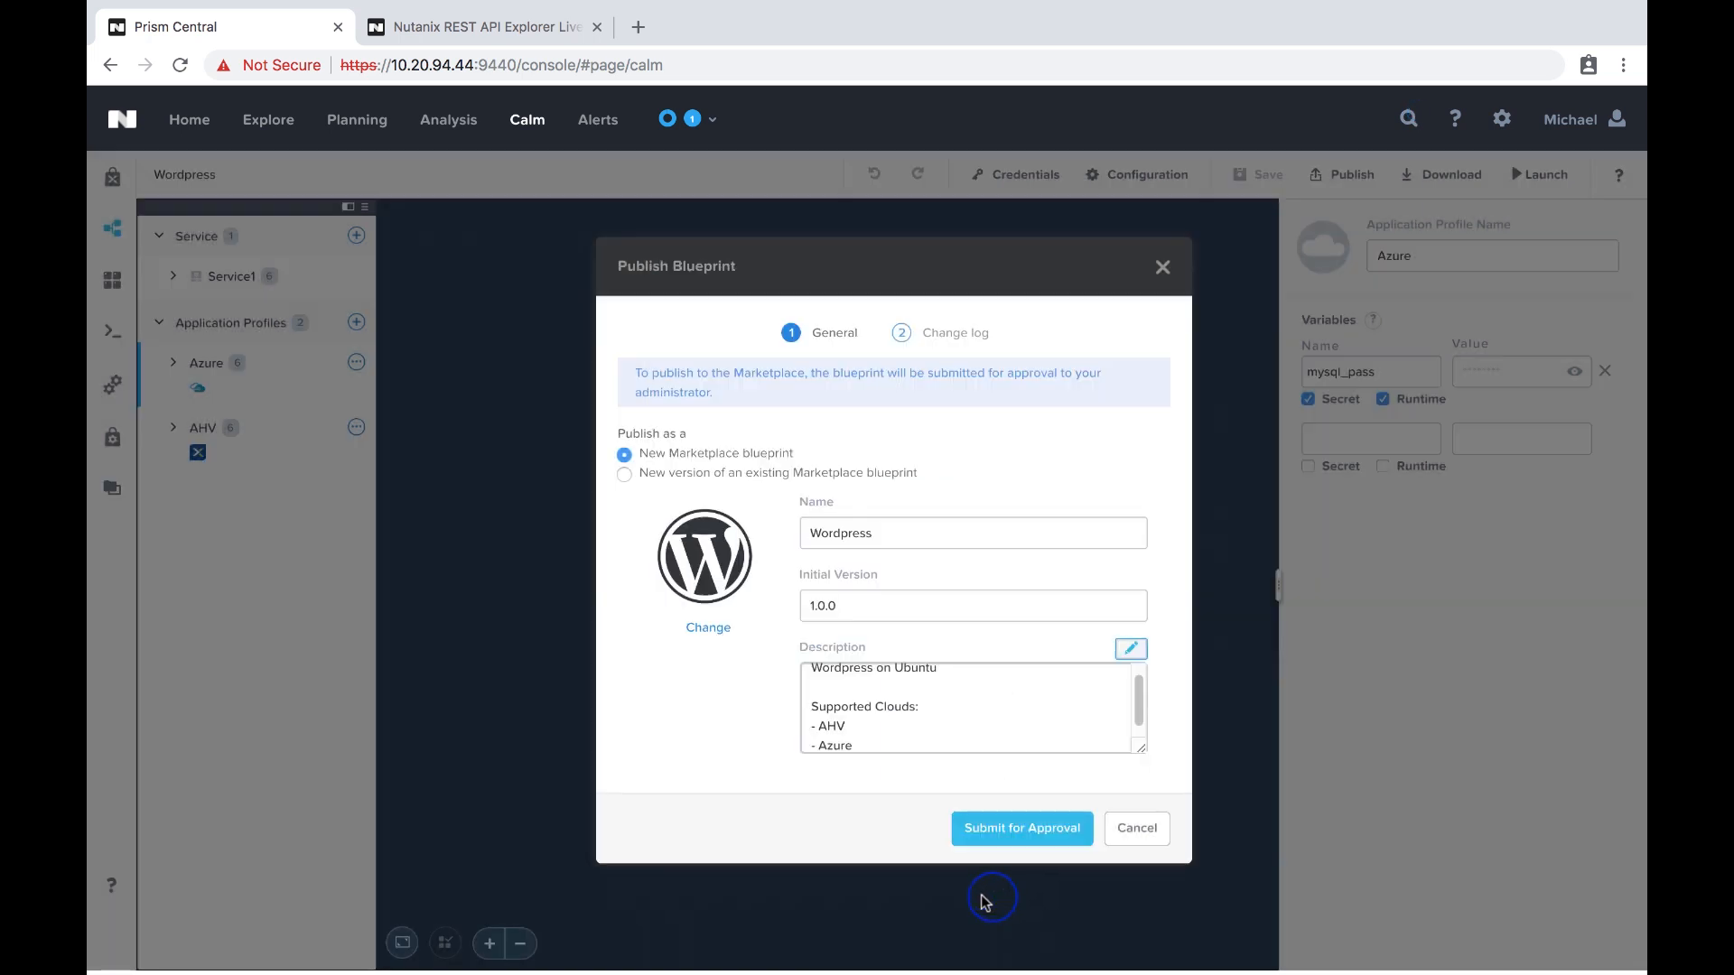
mouse_move(1020, 828)
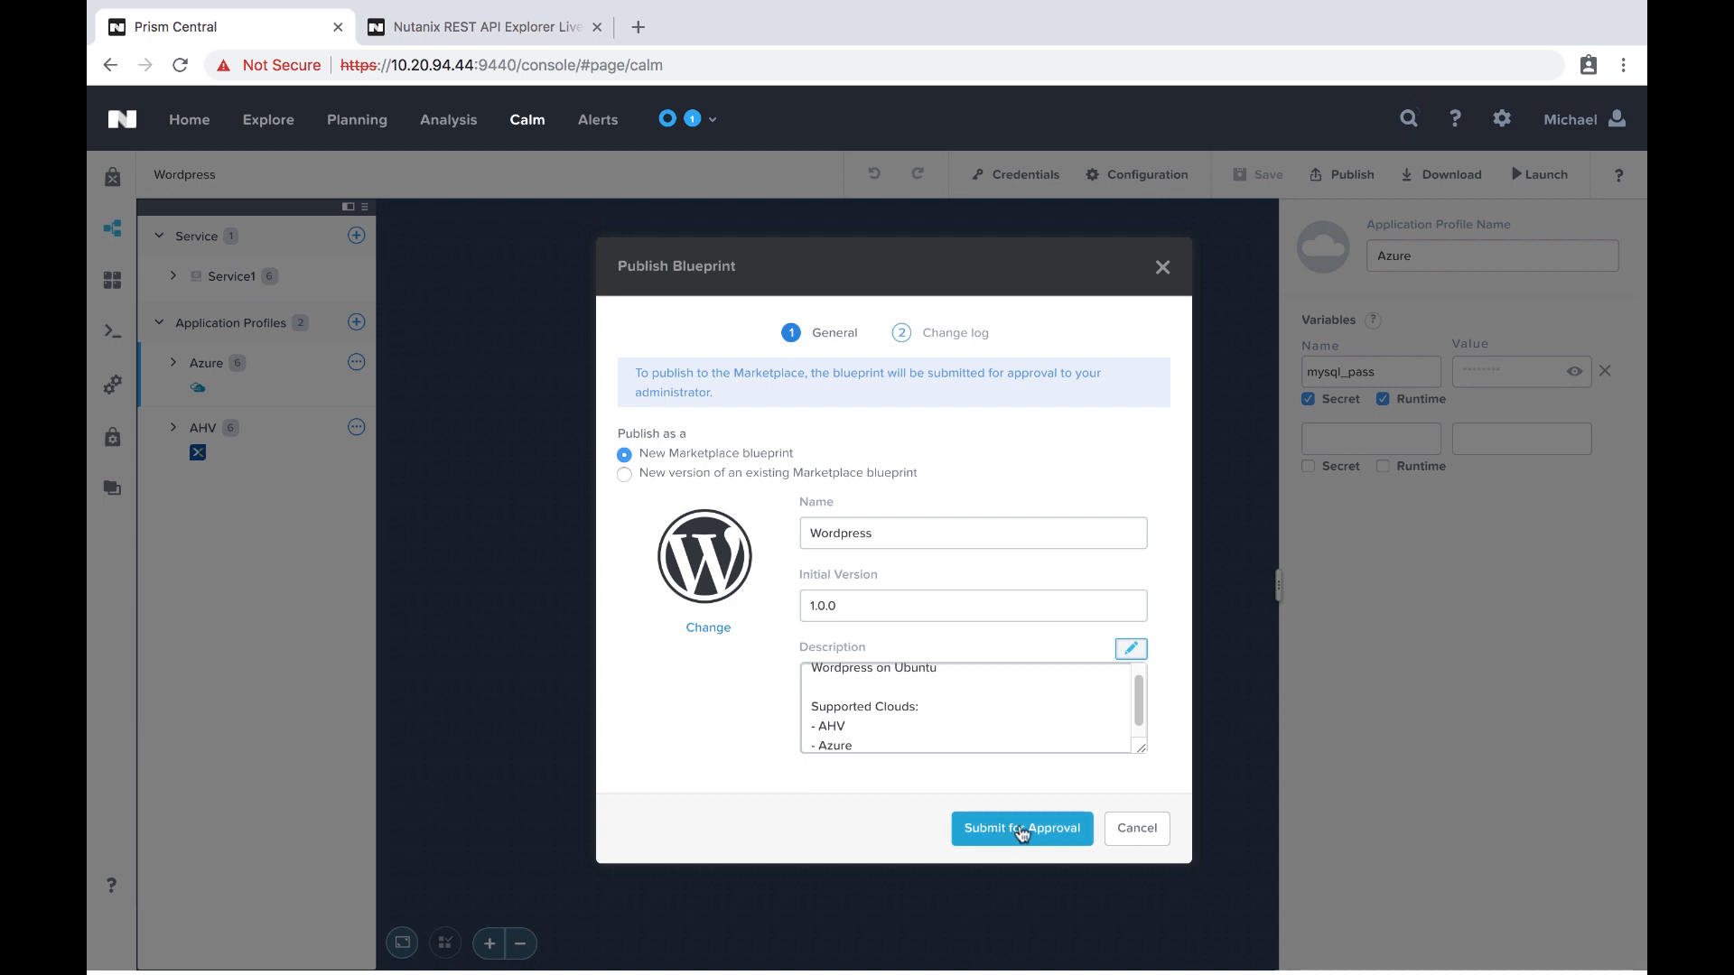
Step: Submit the Wordpress publish form for marketplace approval and return to the blueprint editor
left_click(1020, 828)
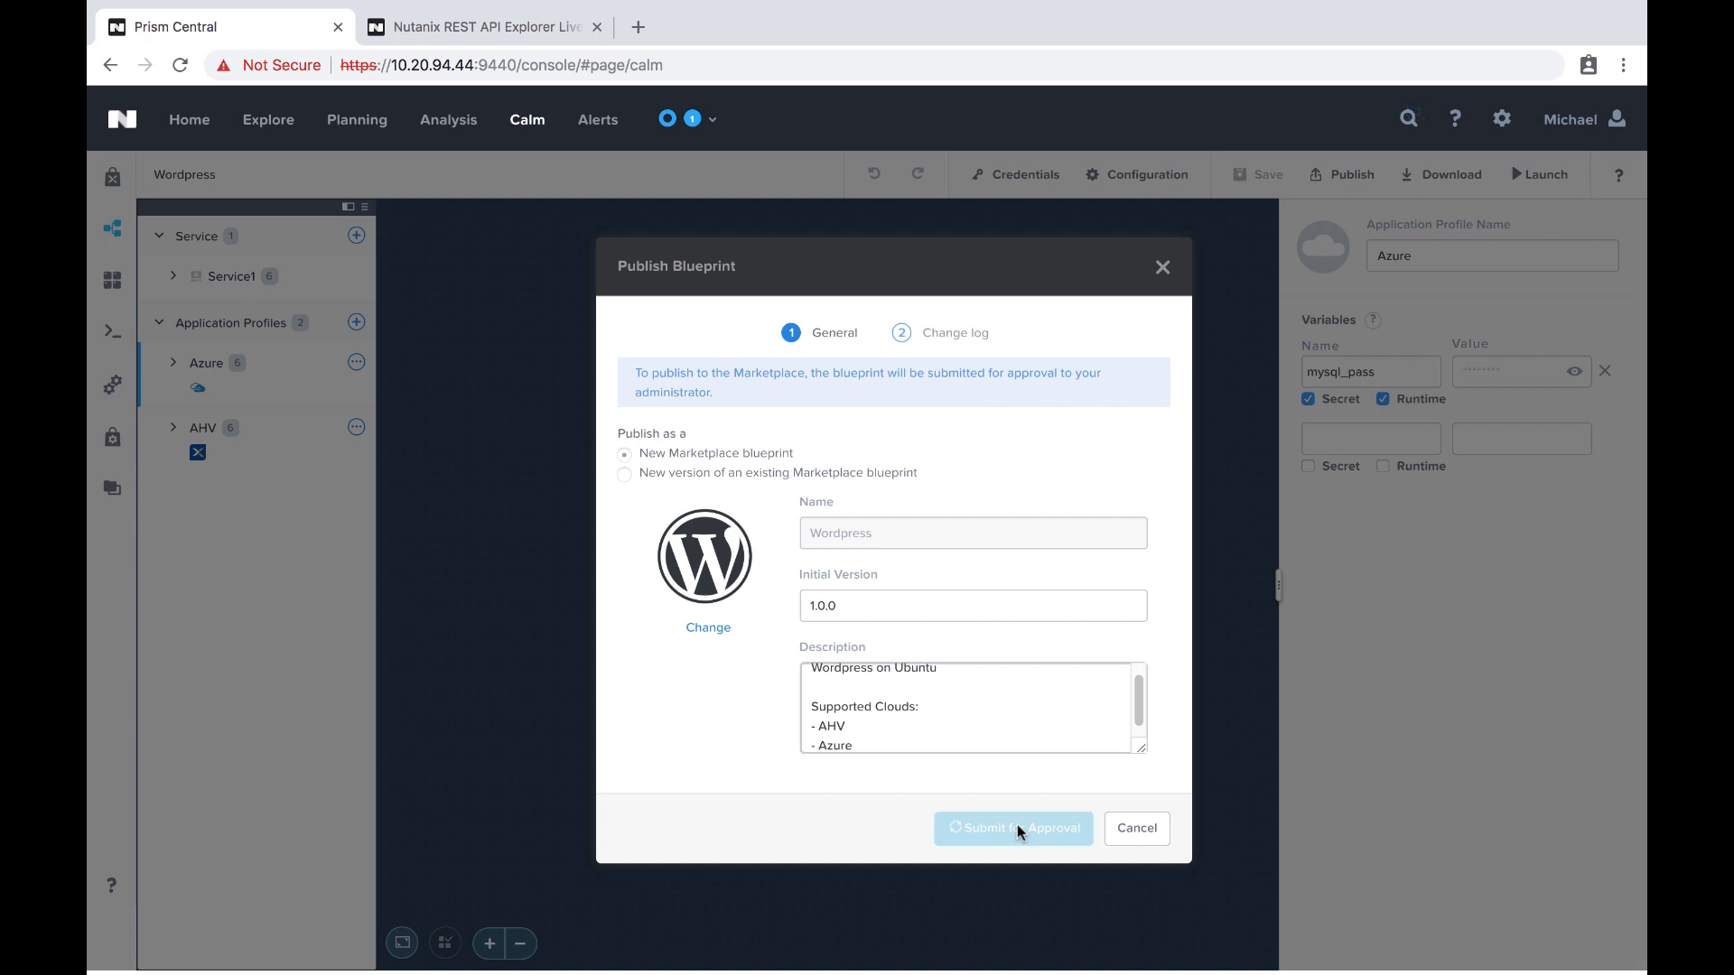
left_click(1011, 828)
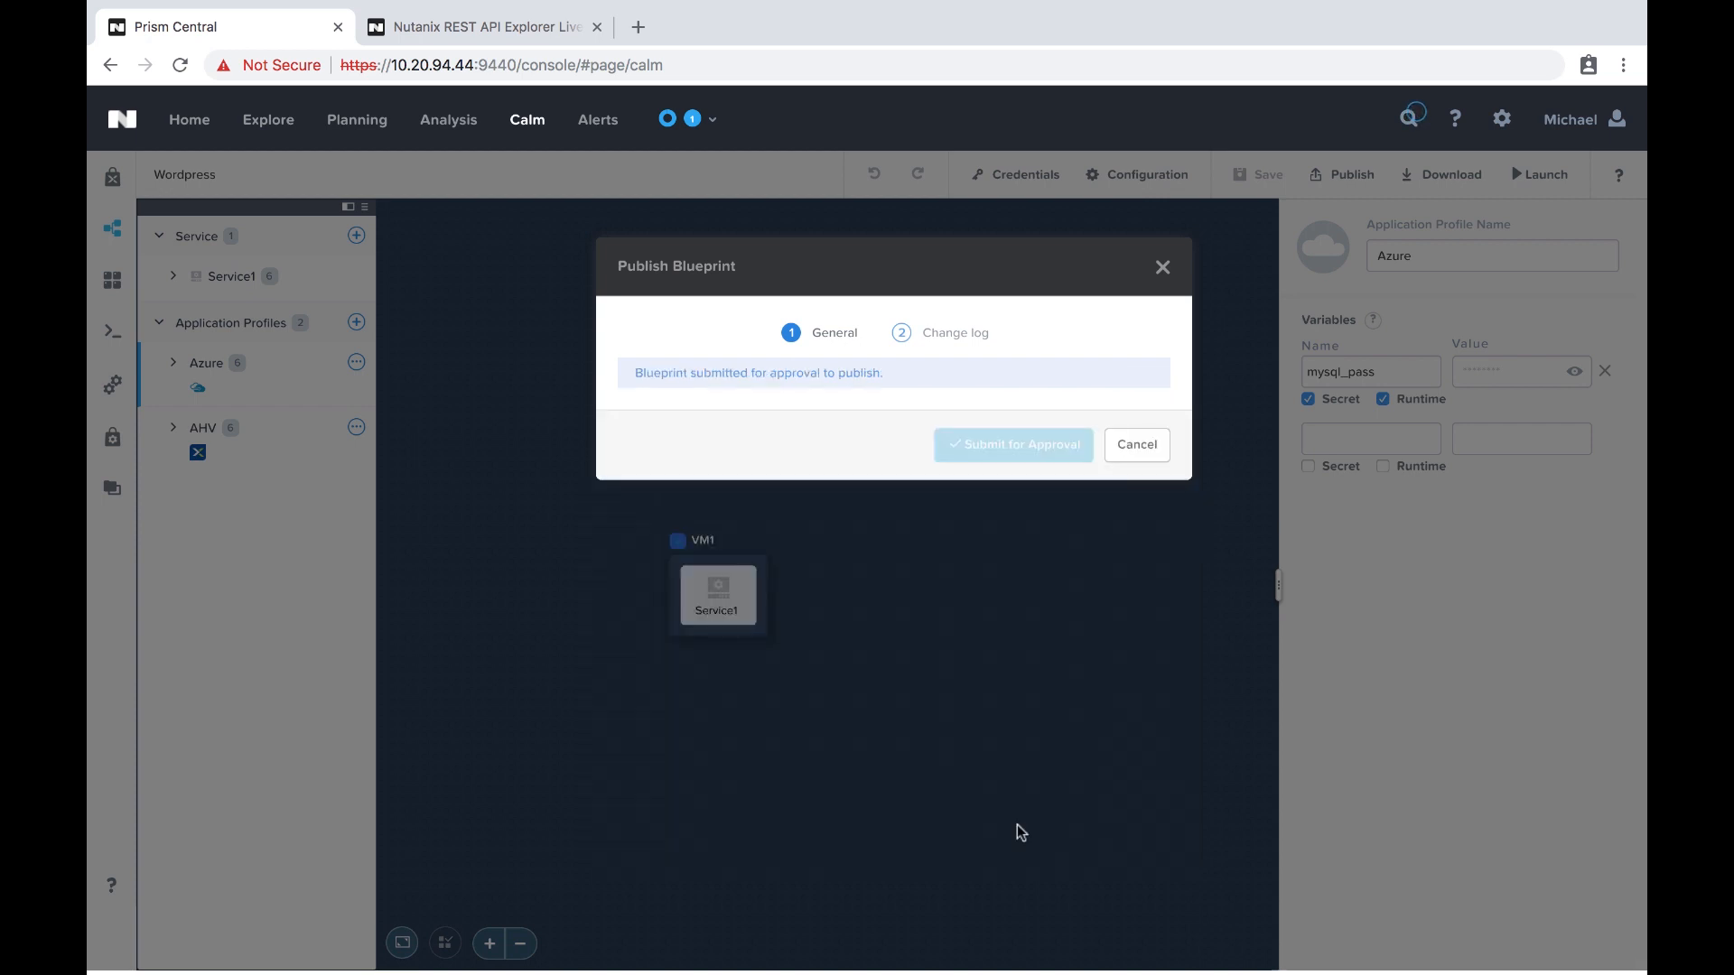
left_click(1135, 444)
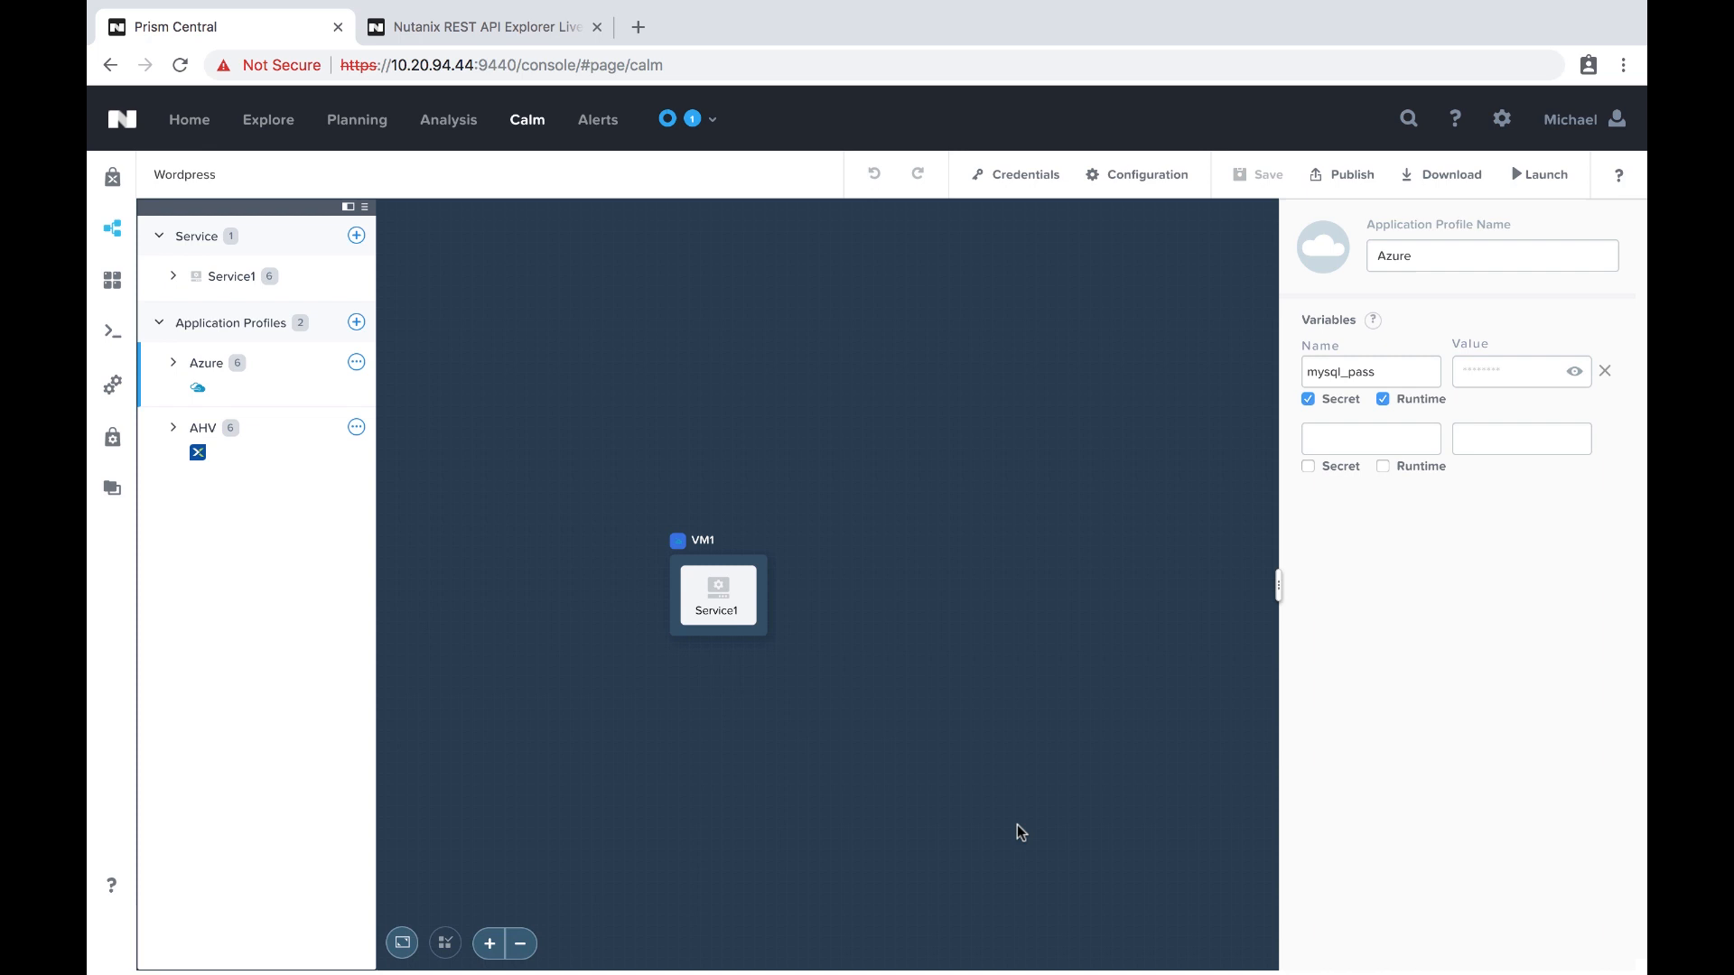
mouse_move(112, 434)
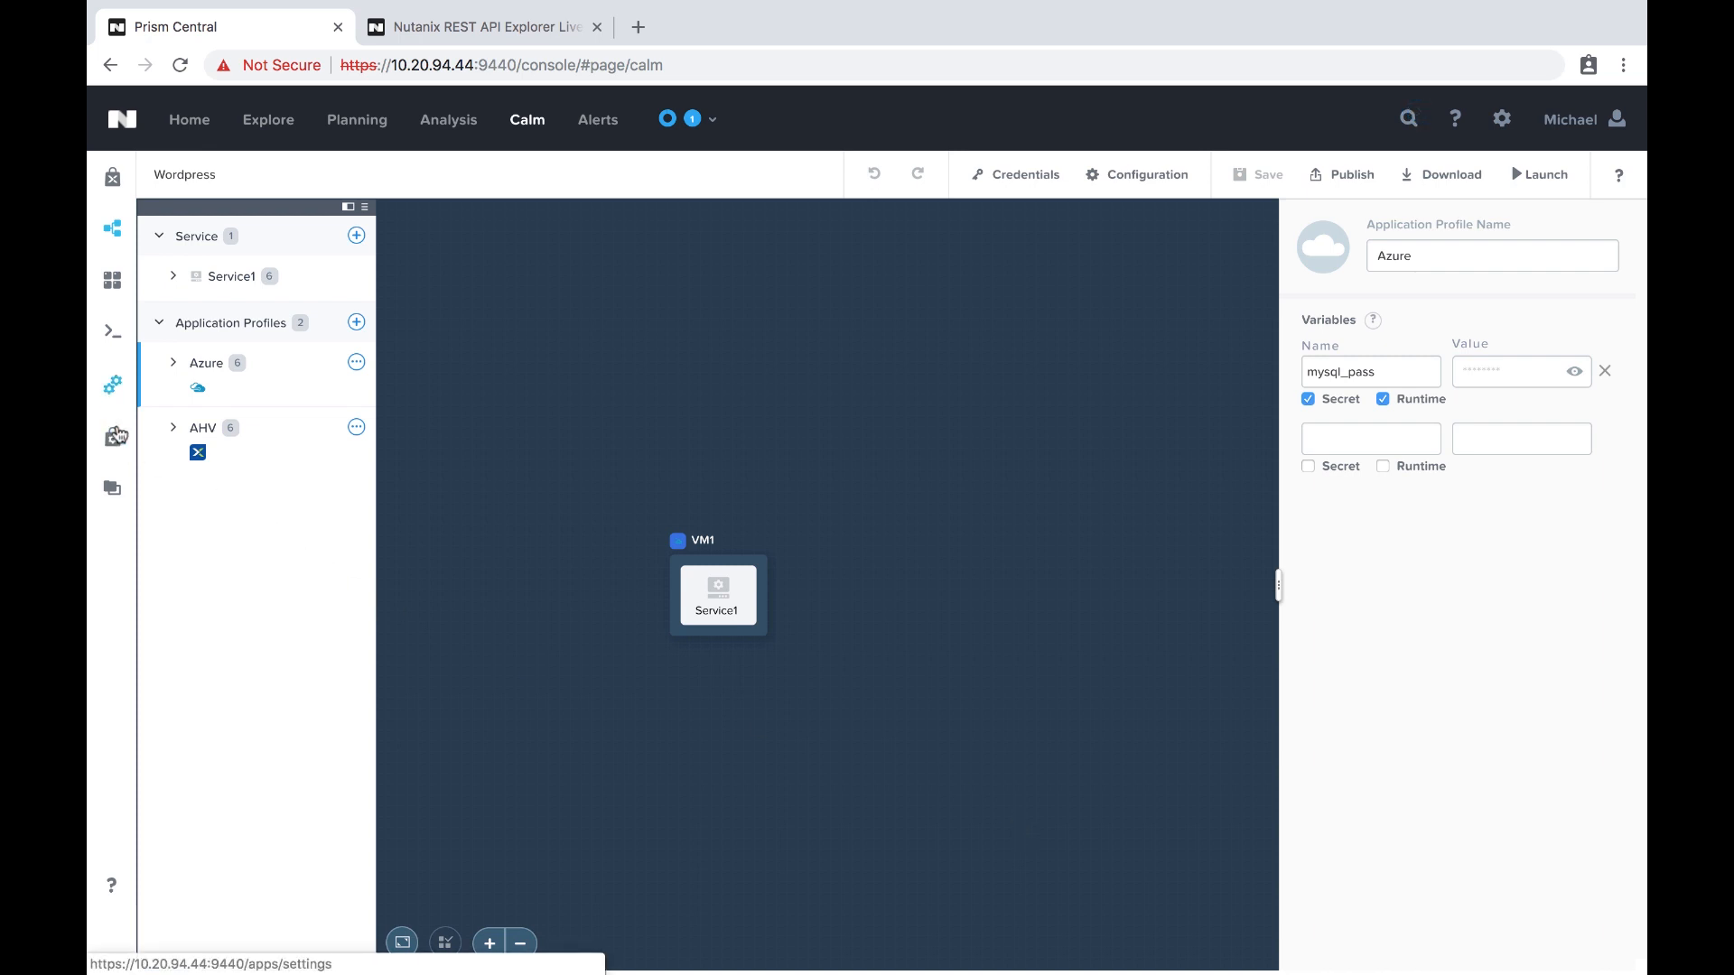
Step: Approve the pending Wordpress 1.0.0 blueprint in Marketplace Manager's Approval Pending tab
left_click(110, 438)
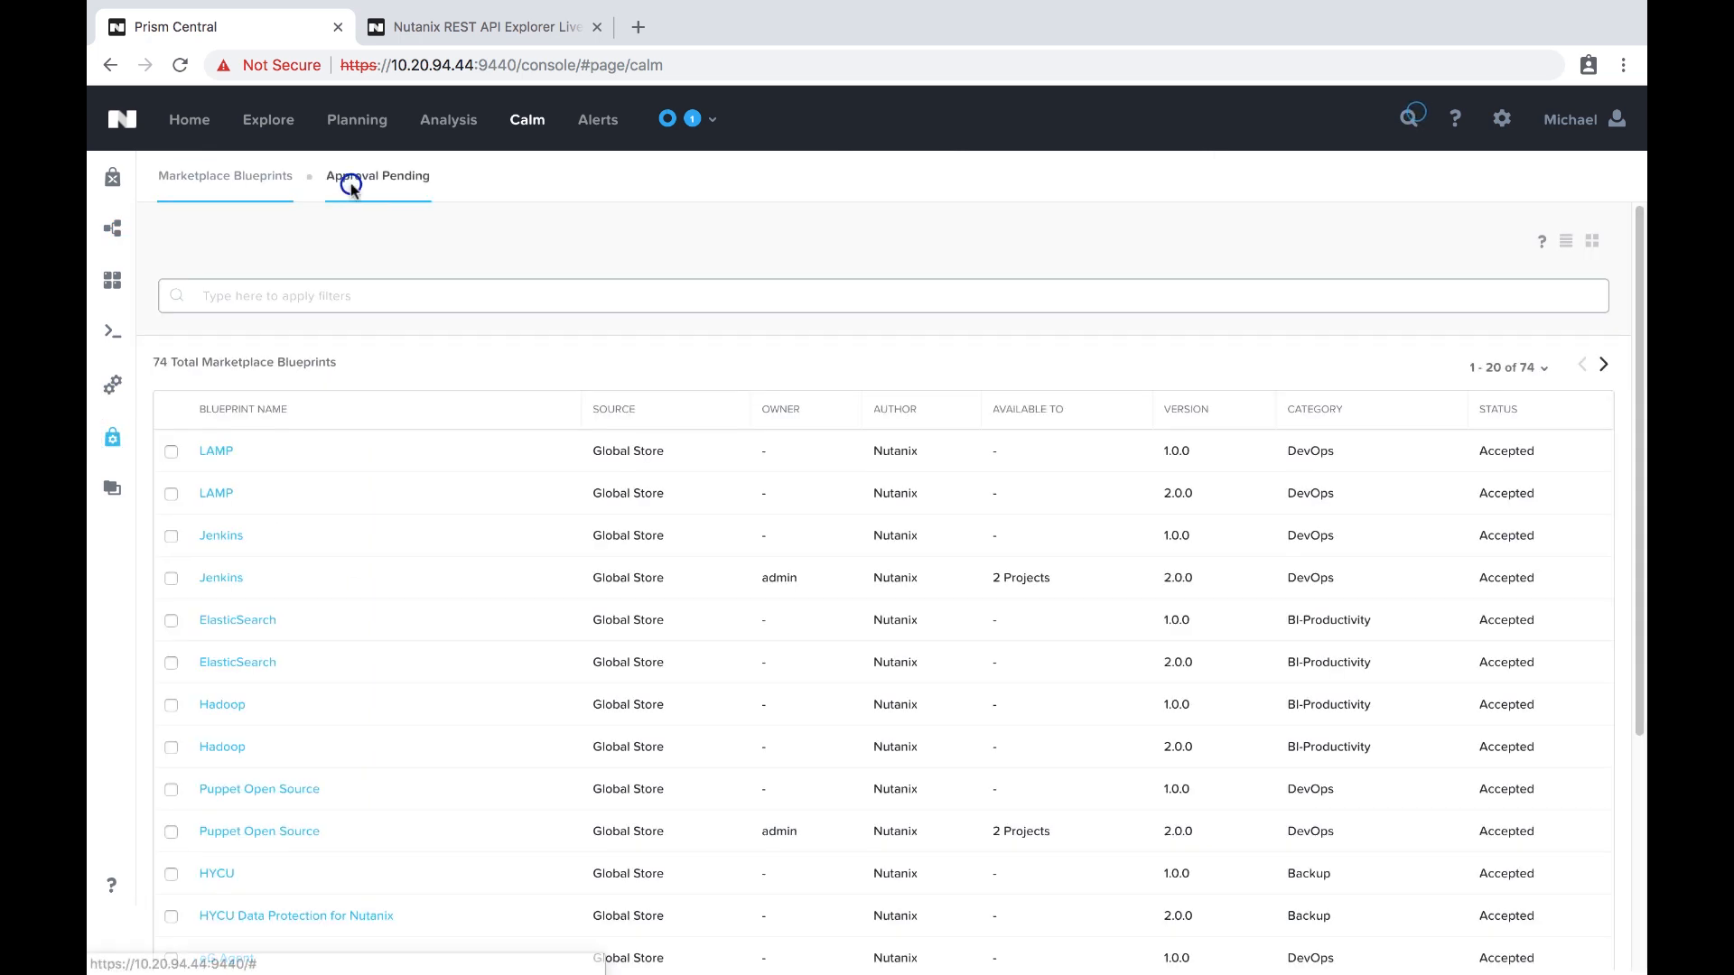
left_click(378, 176)
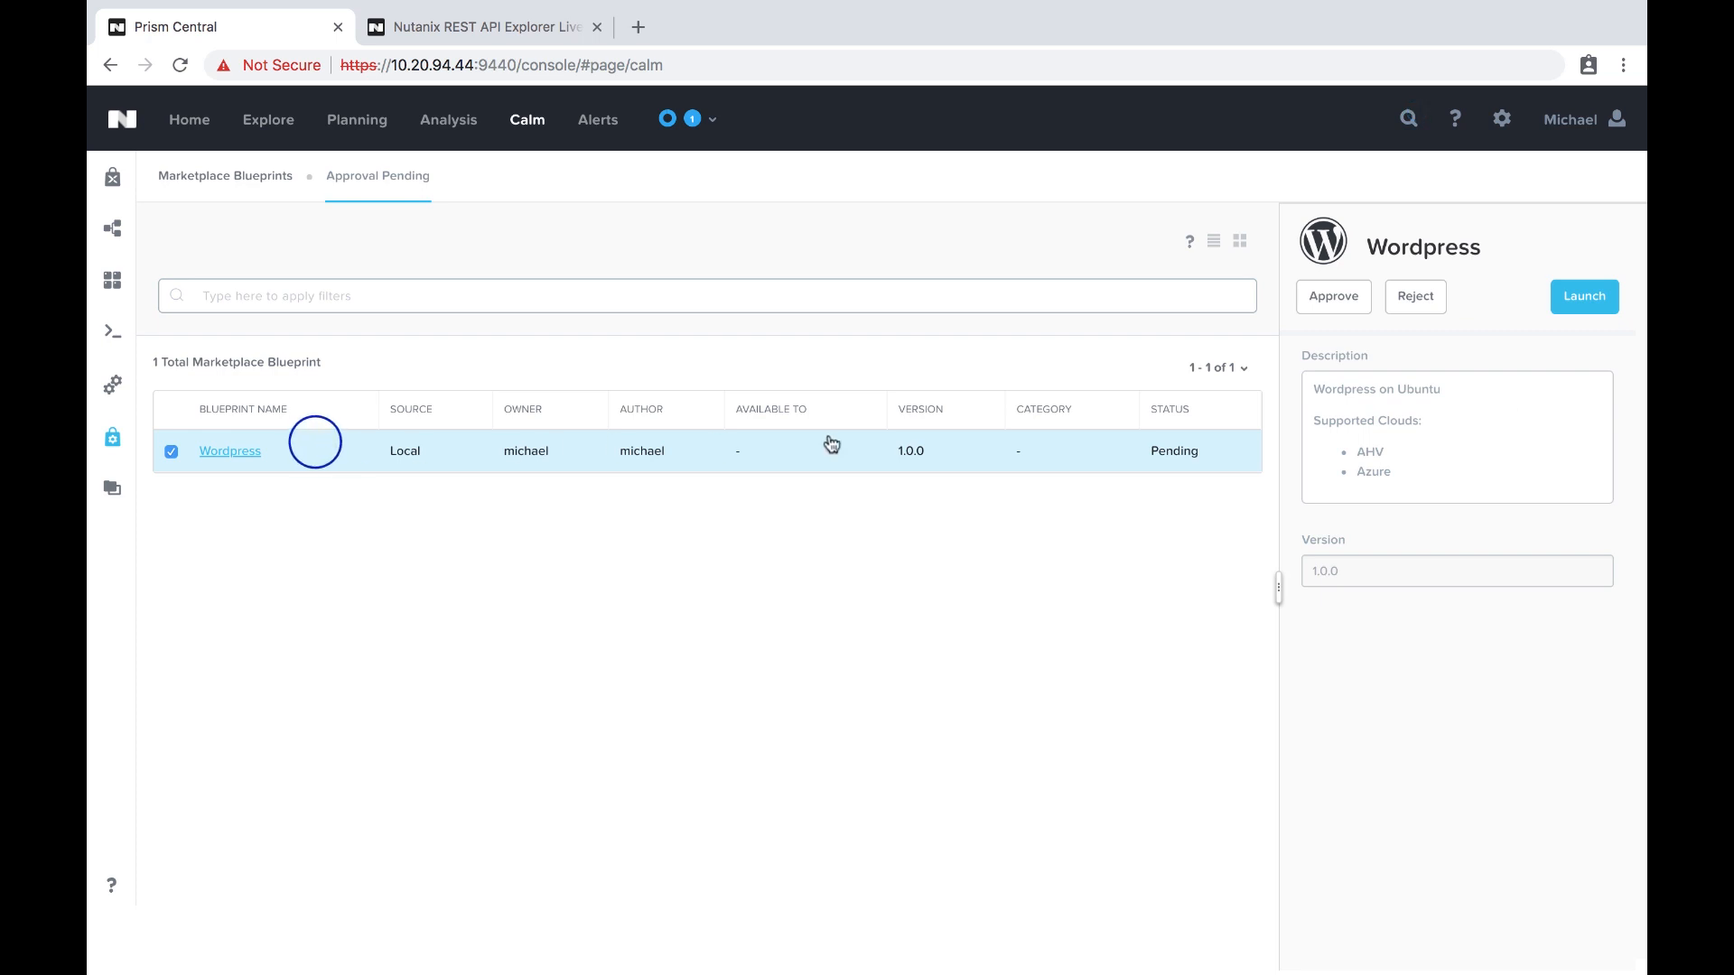
left_click(1333, 296)
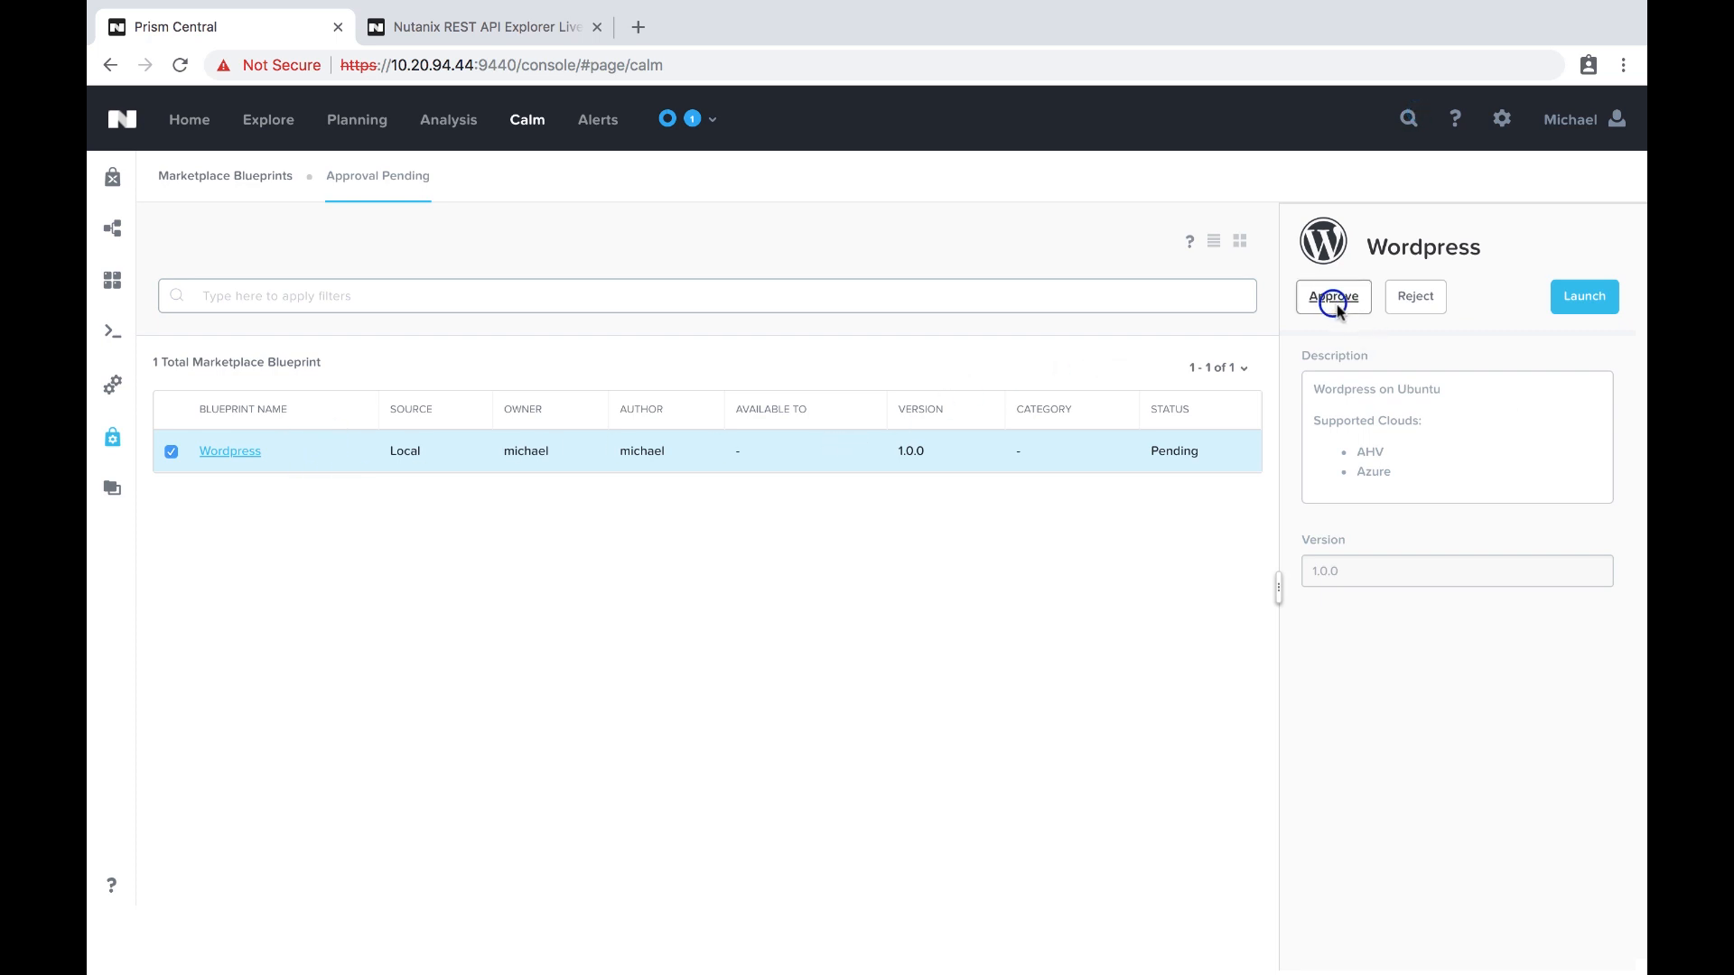
left_click(1333, 296)
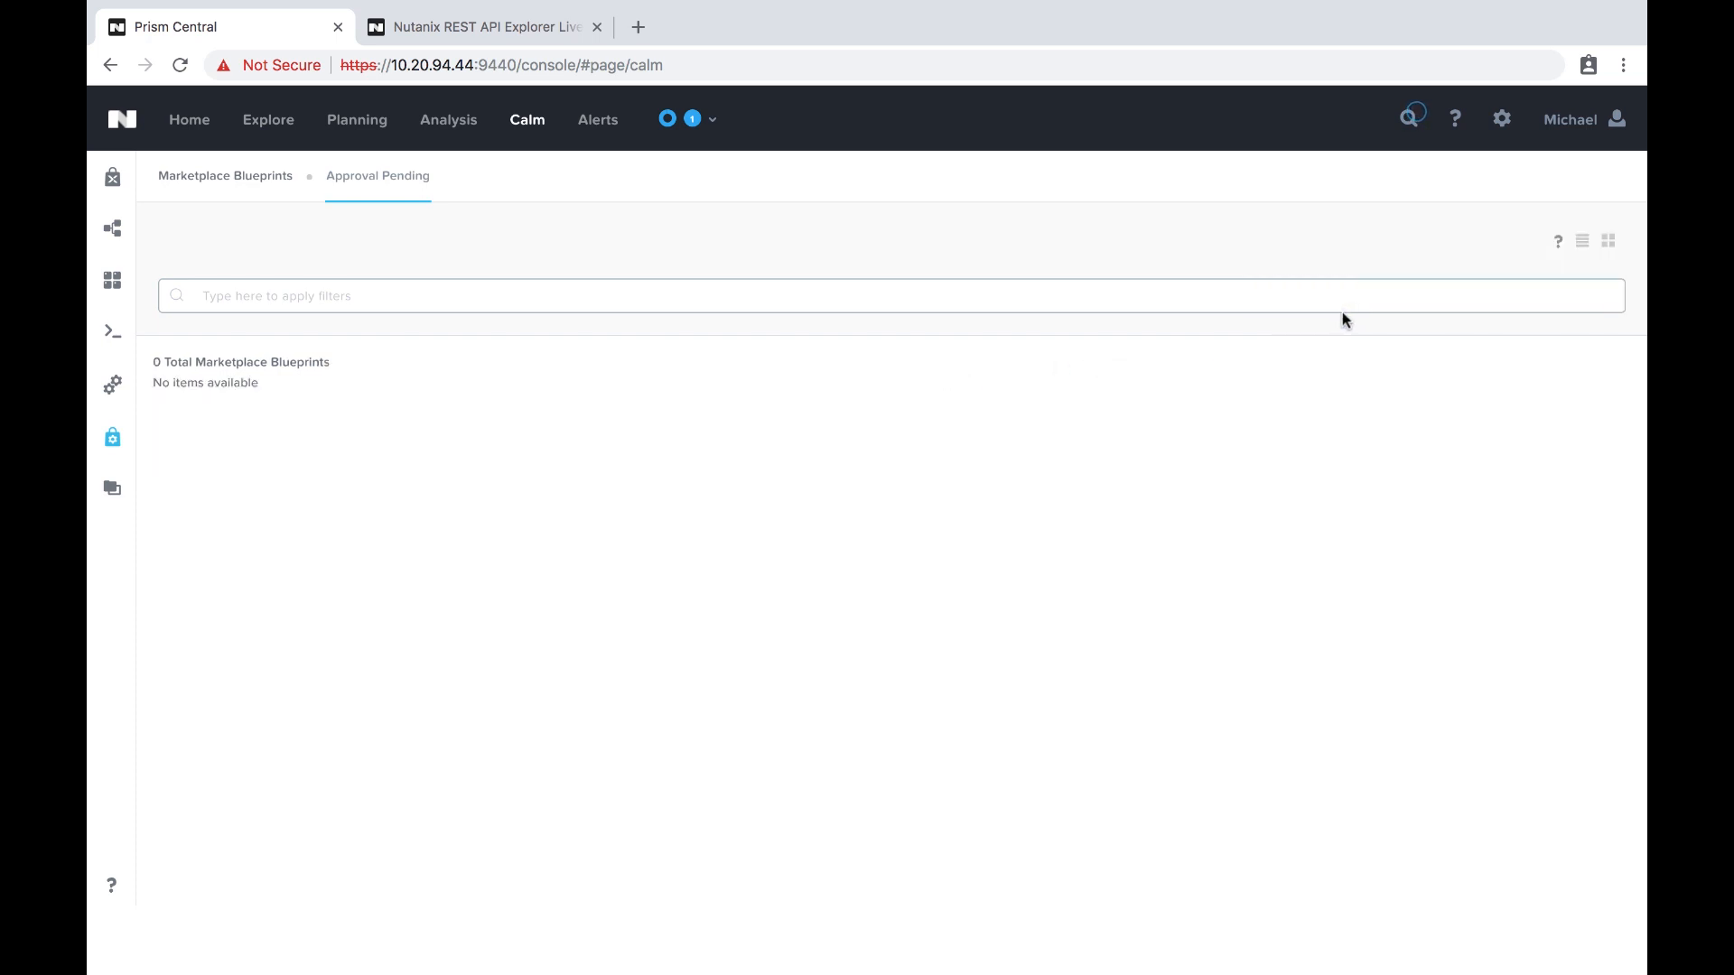
Step: Filter for wordpress and share the blueprint with the default and demo projects
left_click(225, 176)
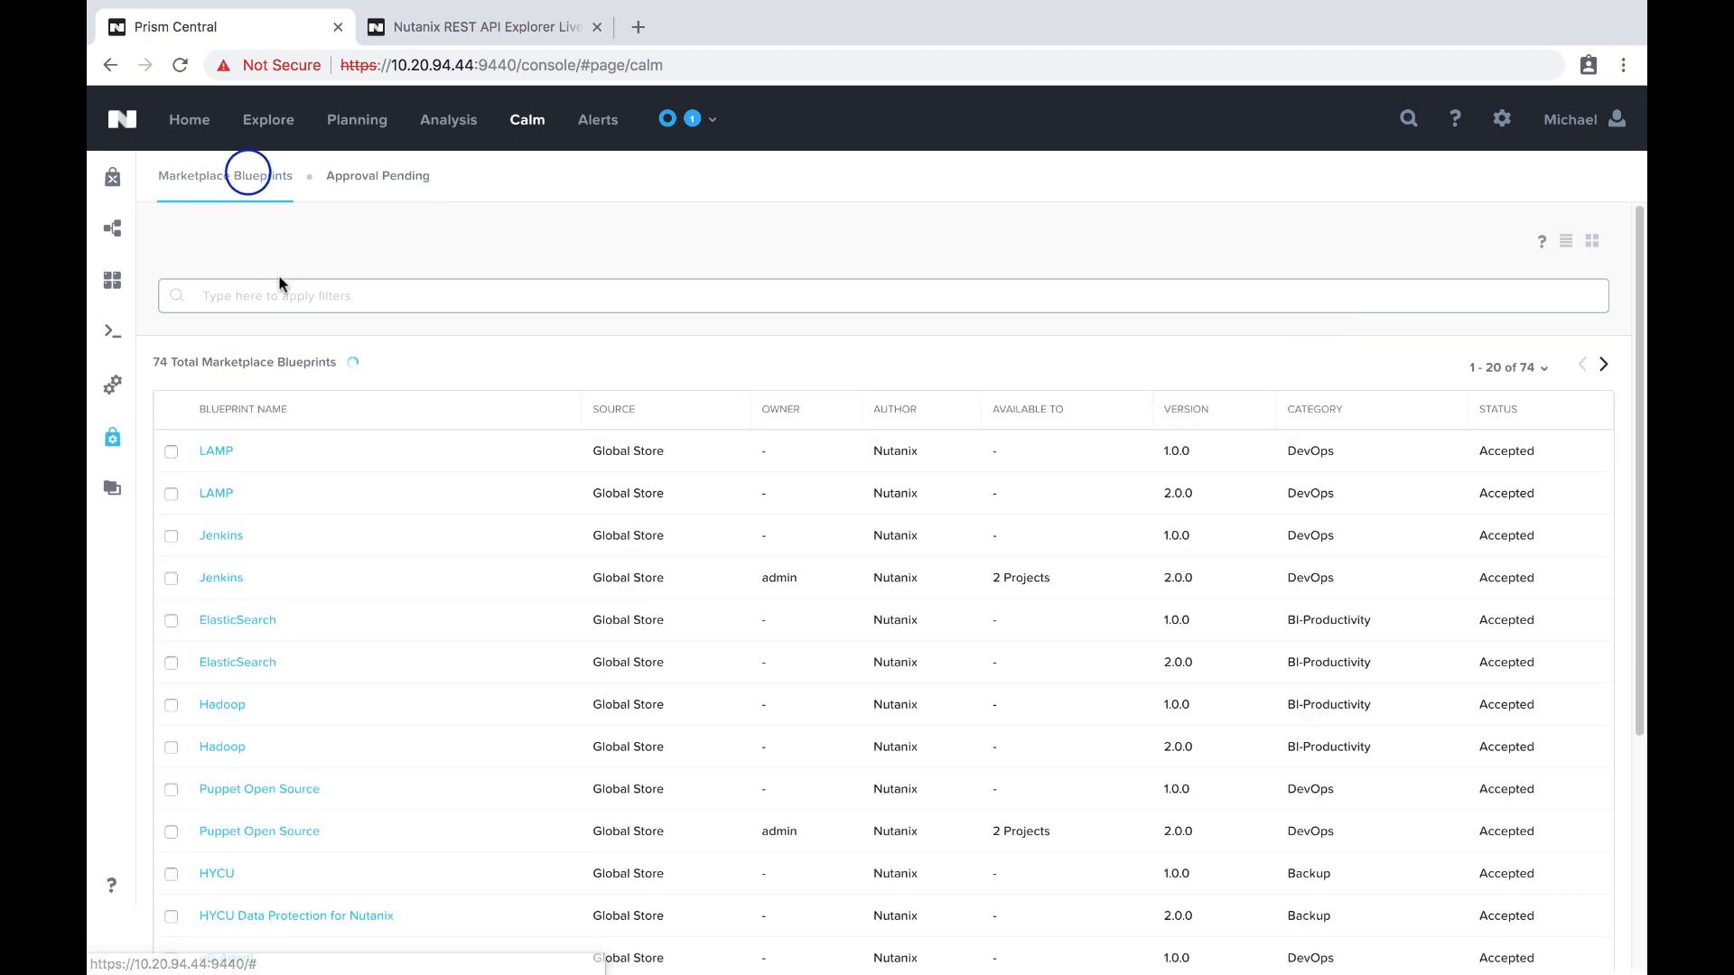
type("wordpress")
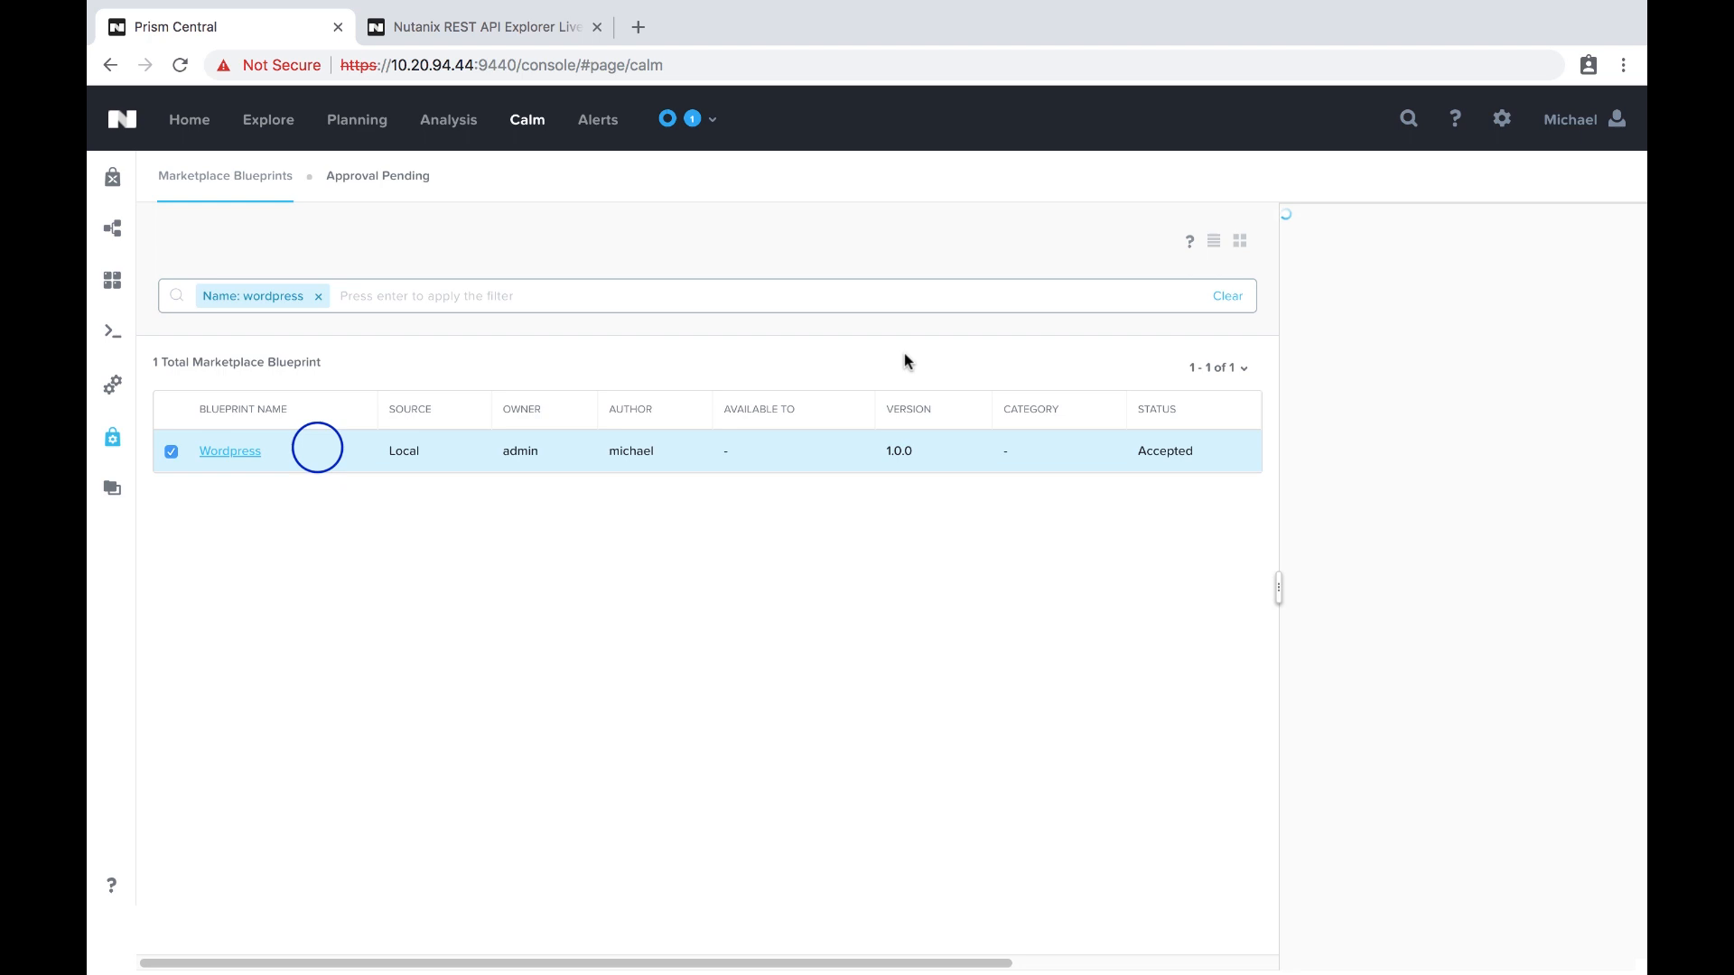
left_click(230, 450)
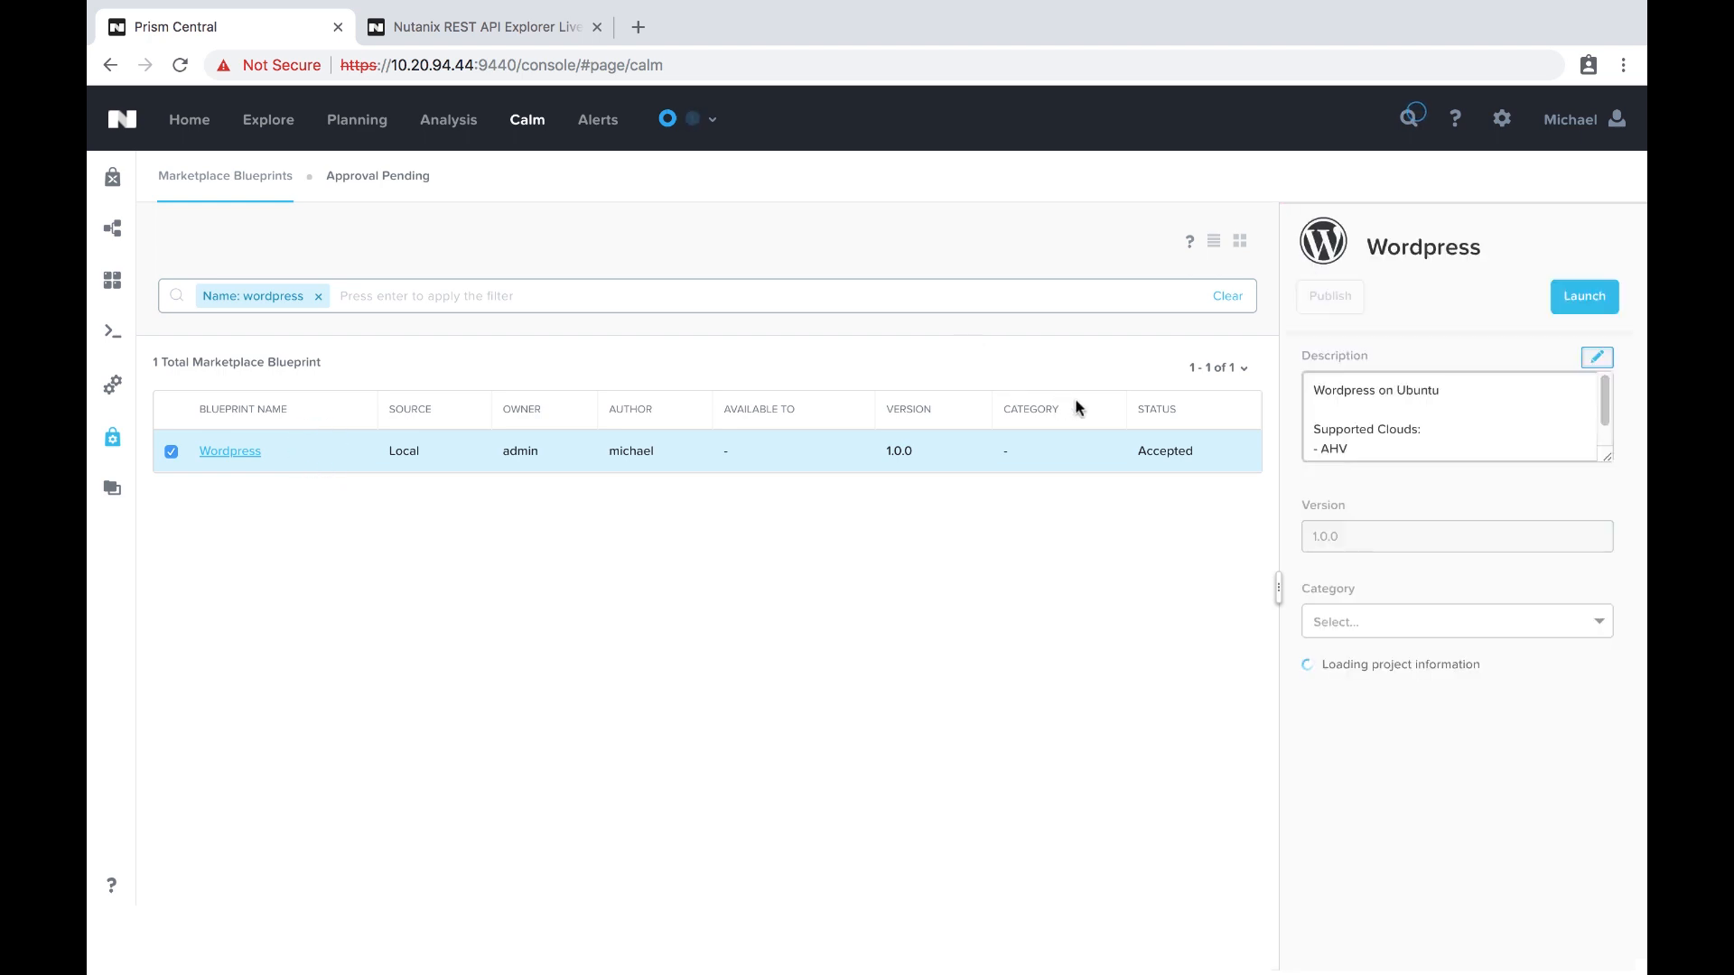
left_click(1455, 697)
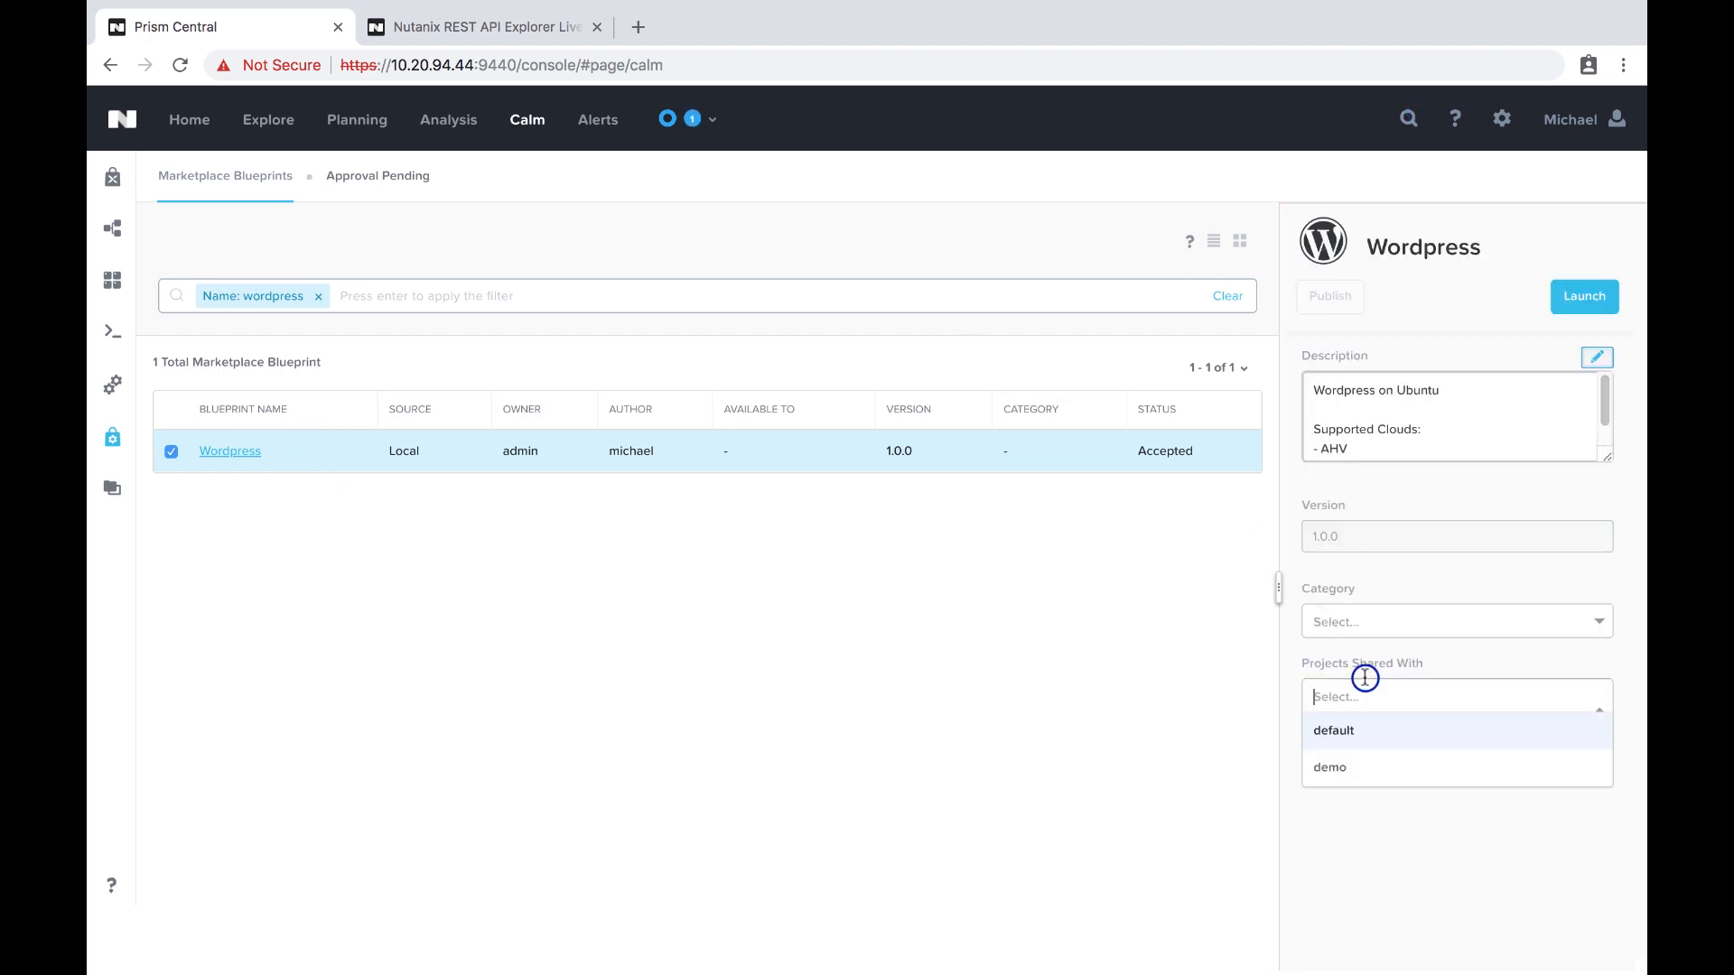
left_click(1329, 767)
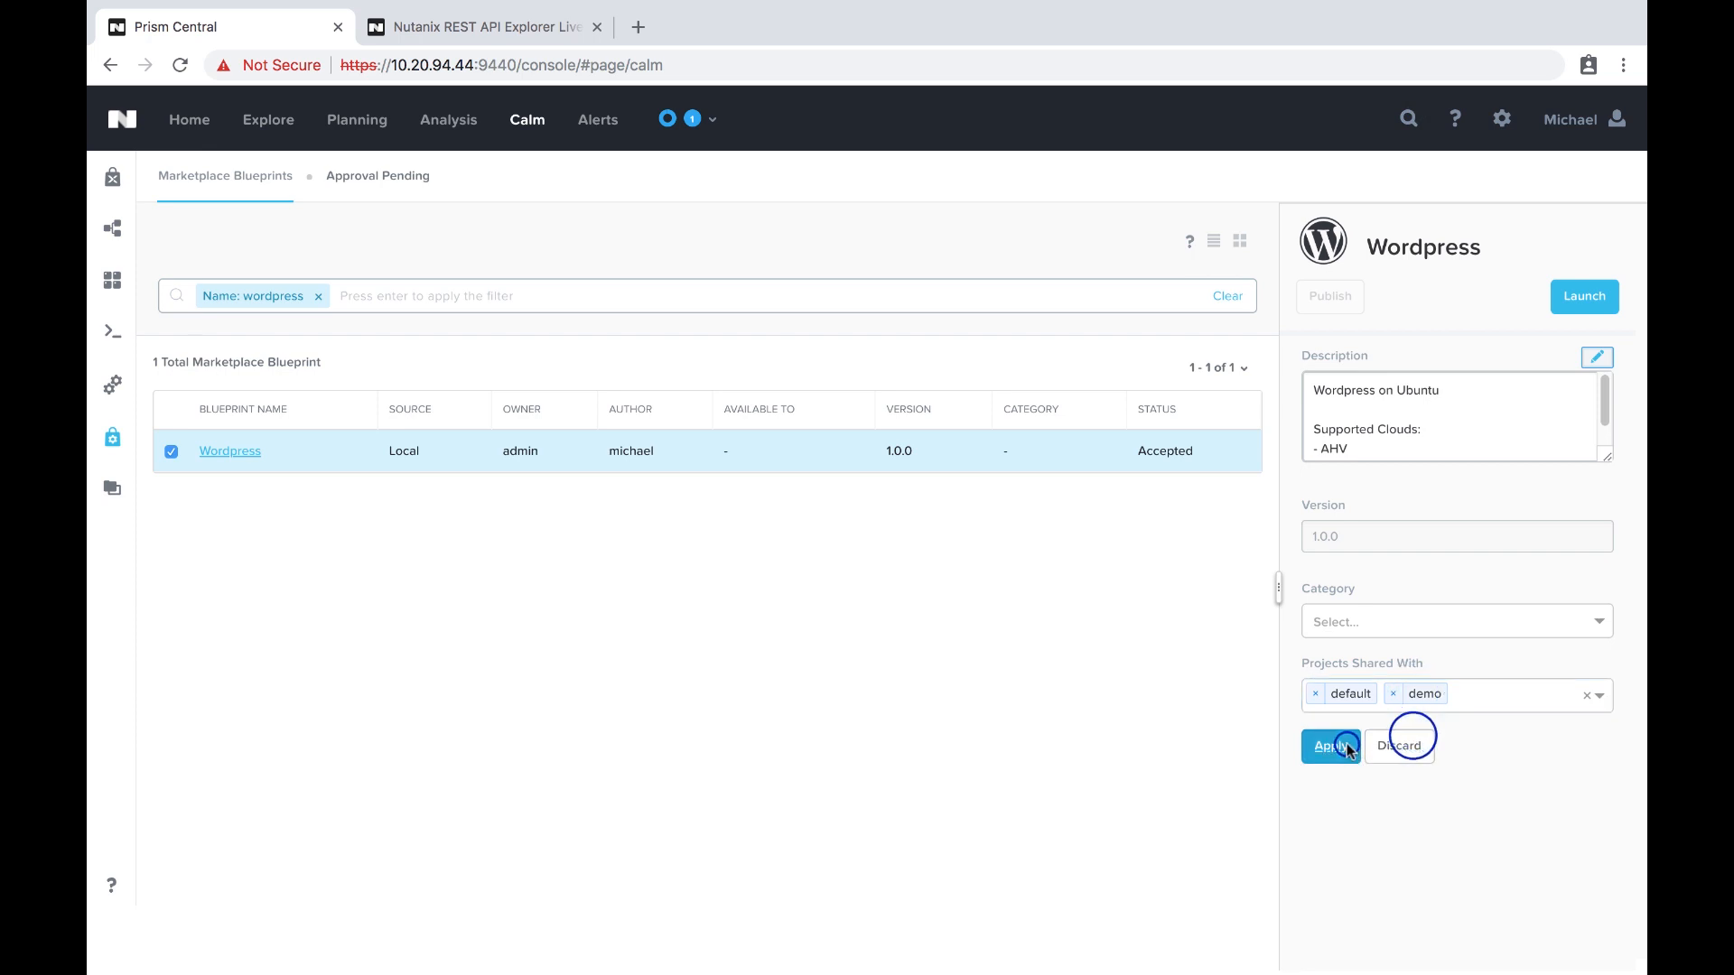
left_click(1330, 745)
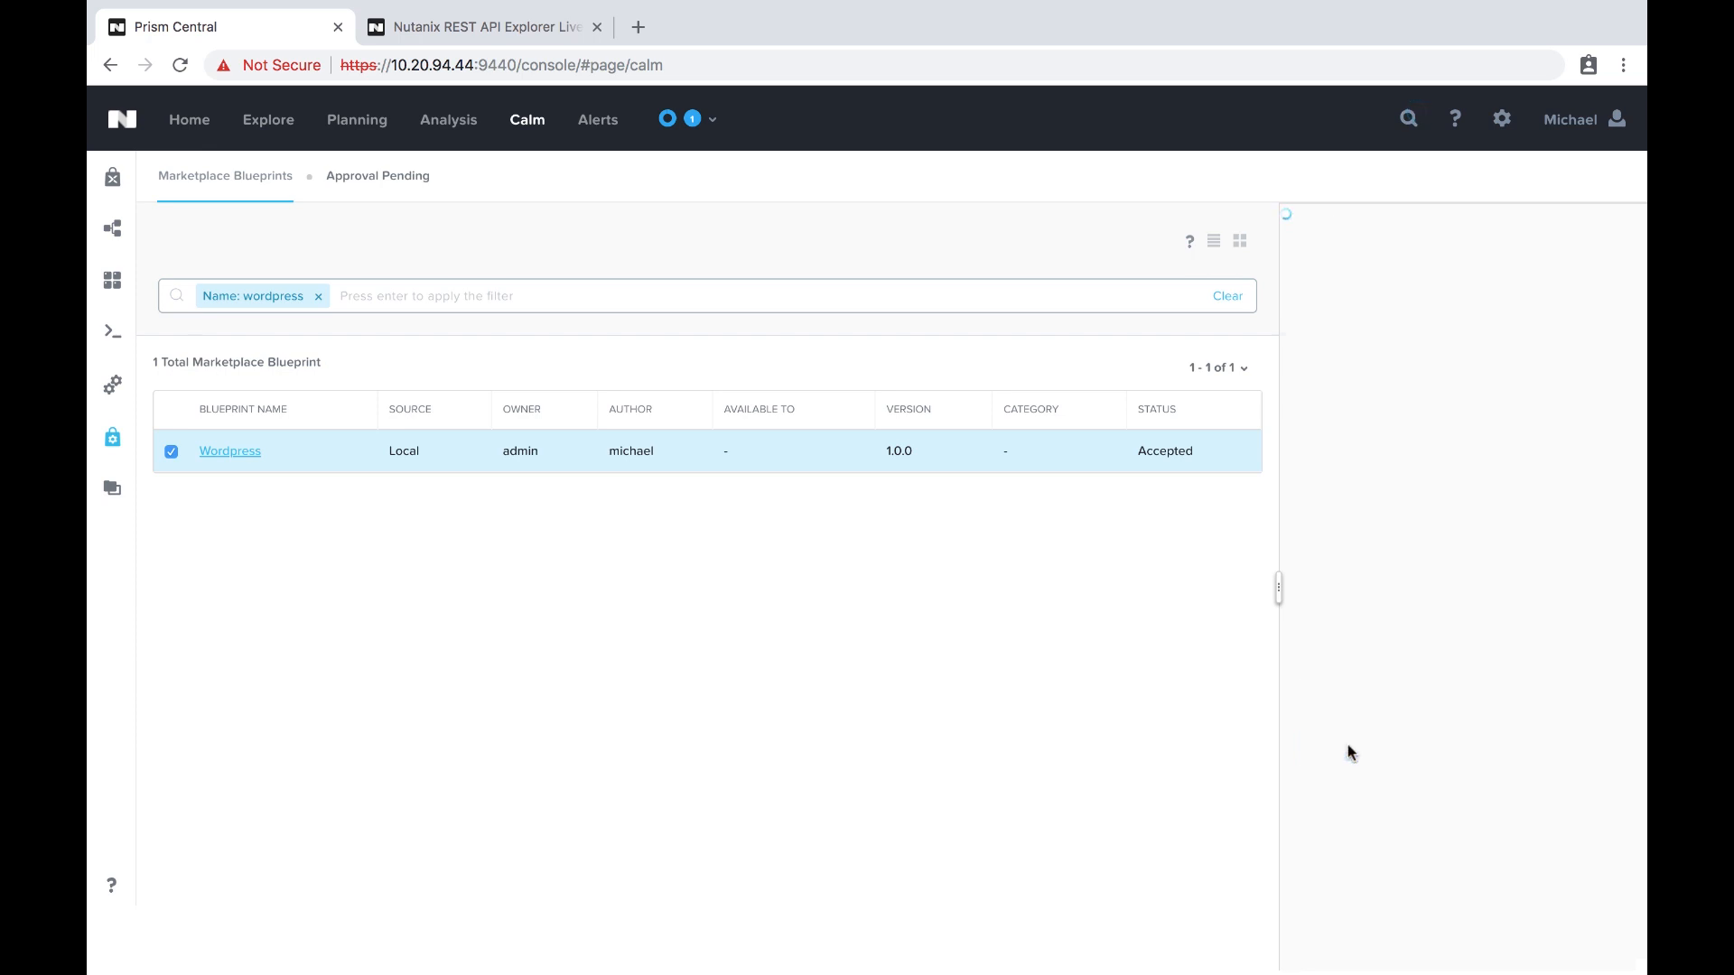
Step: Publish Wordpress 1.0.0 and view it listed in the Marketplace
left_click(229, 452)
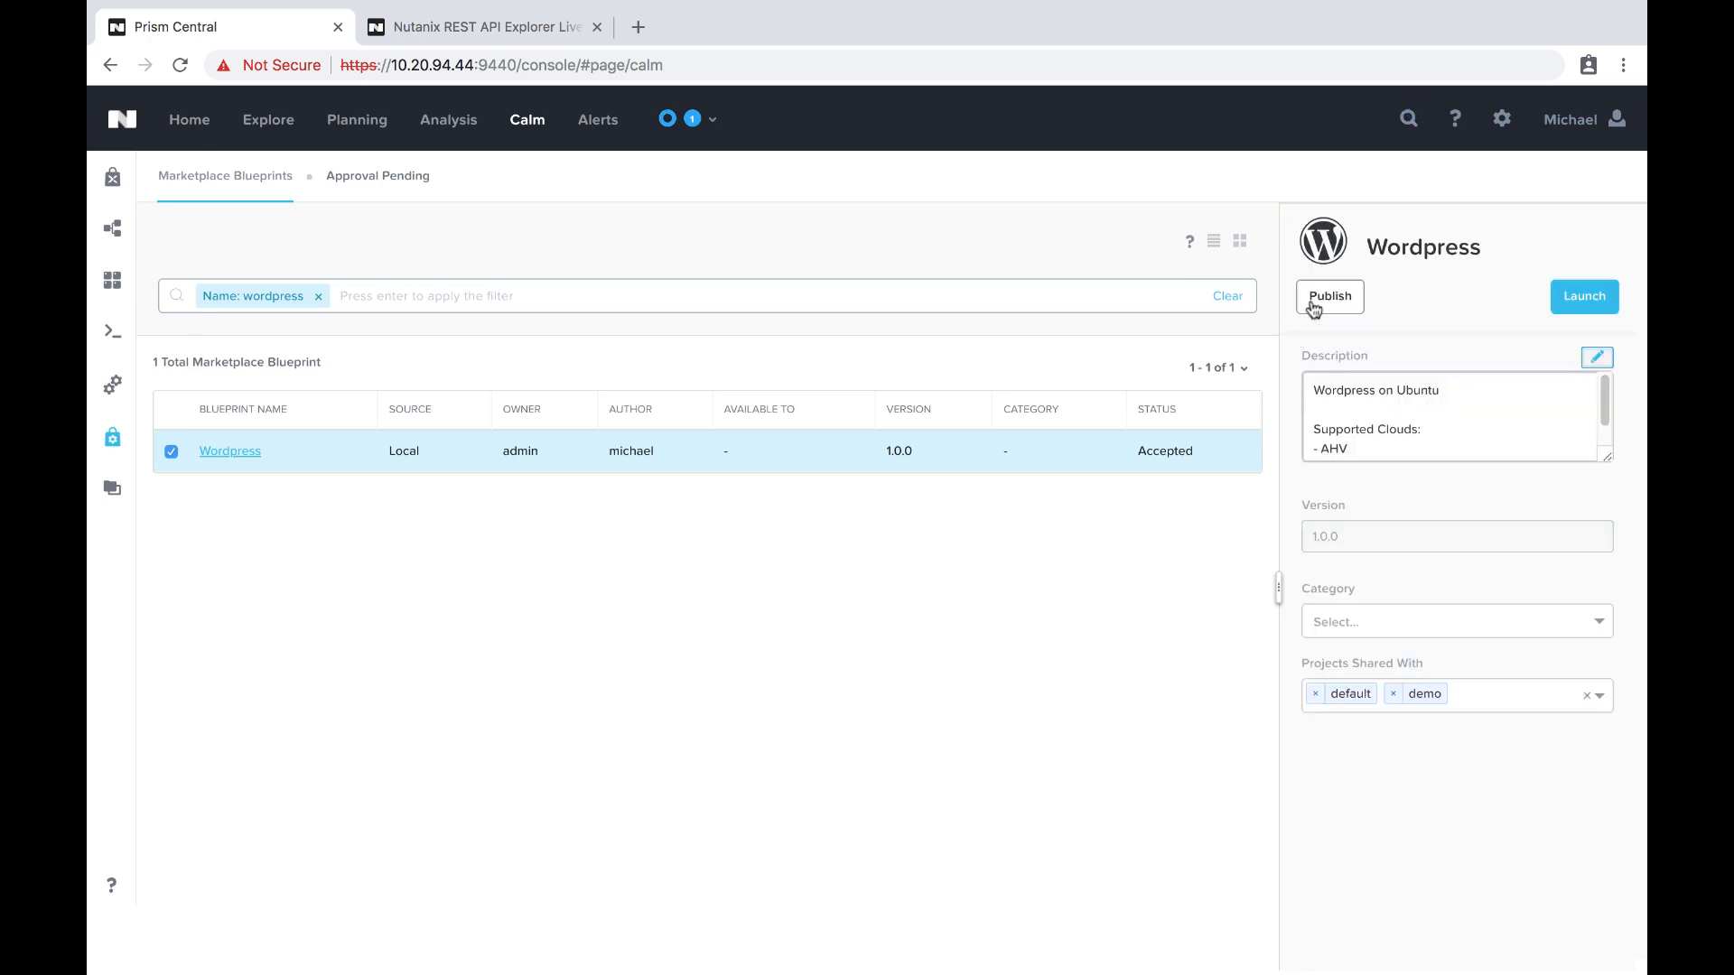
left_click(1329, 297)
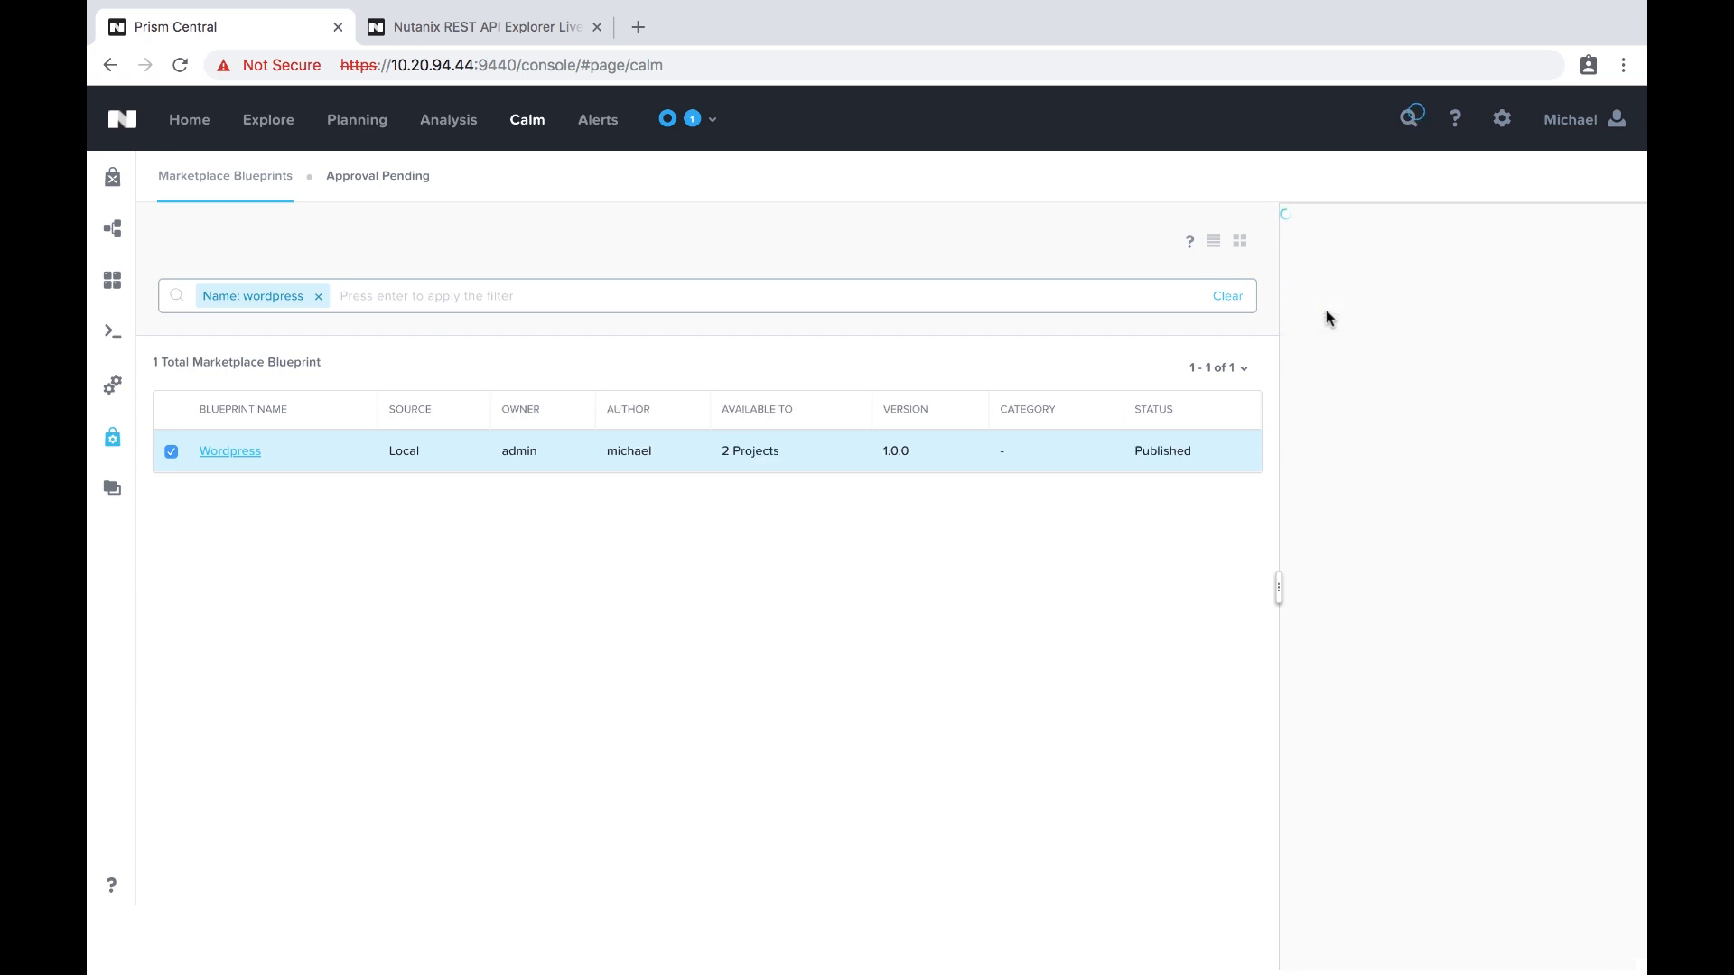
left_click(230, 450)
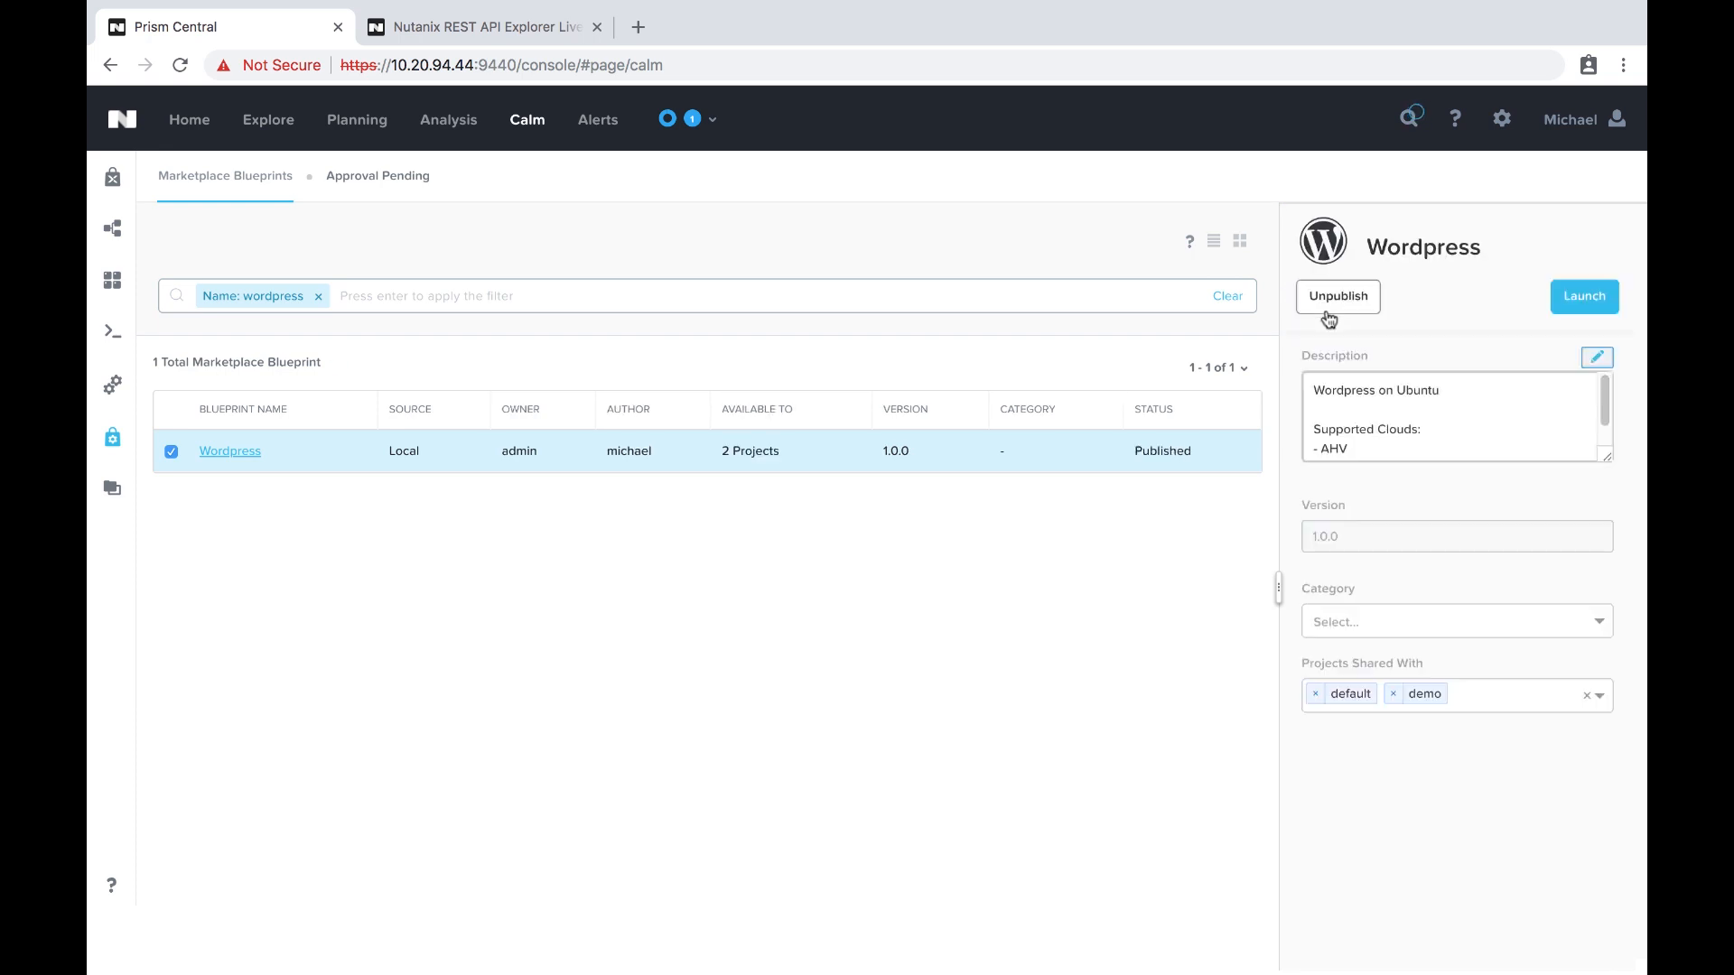
left_click(110, 177)
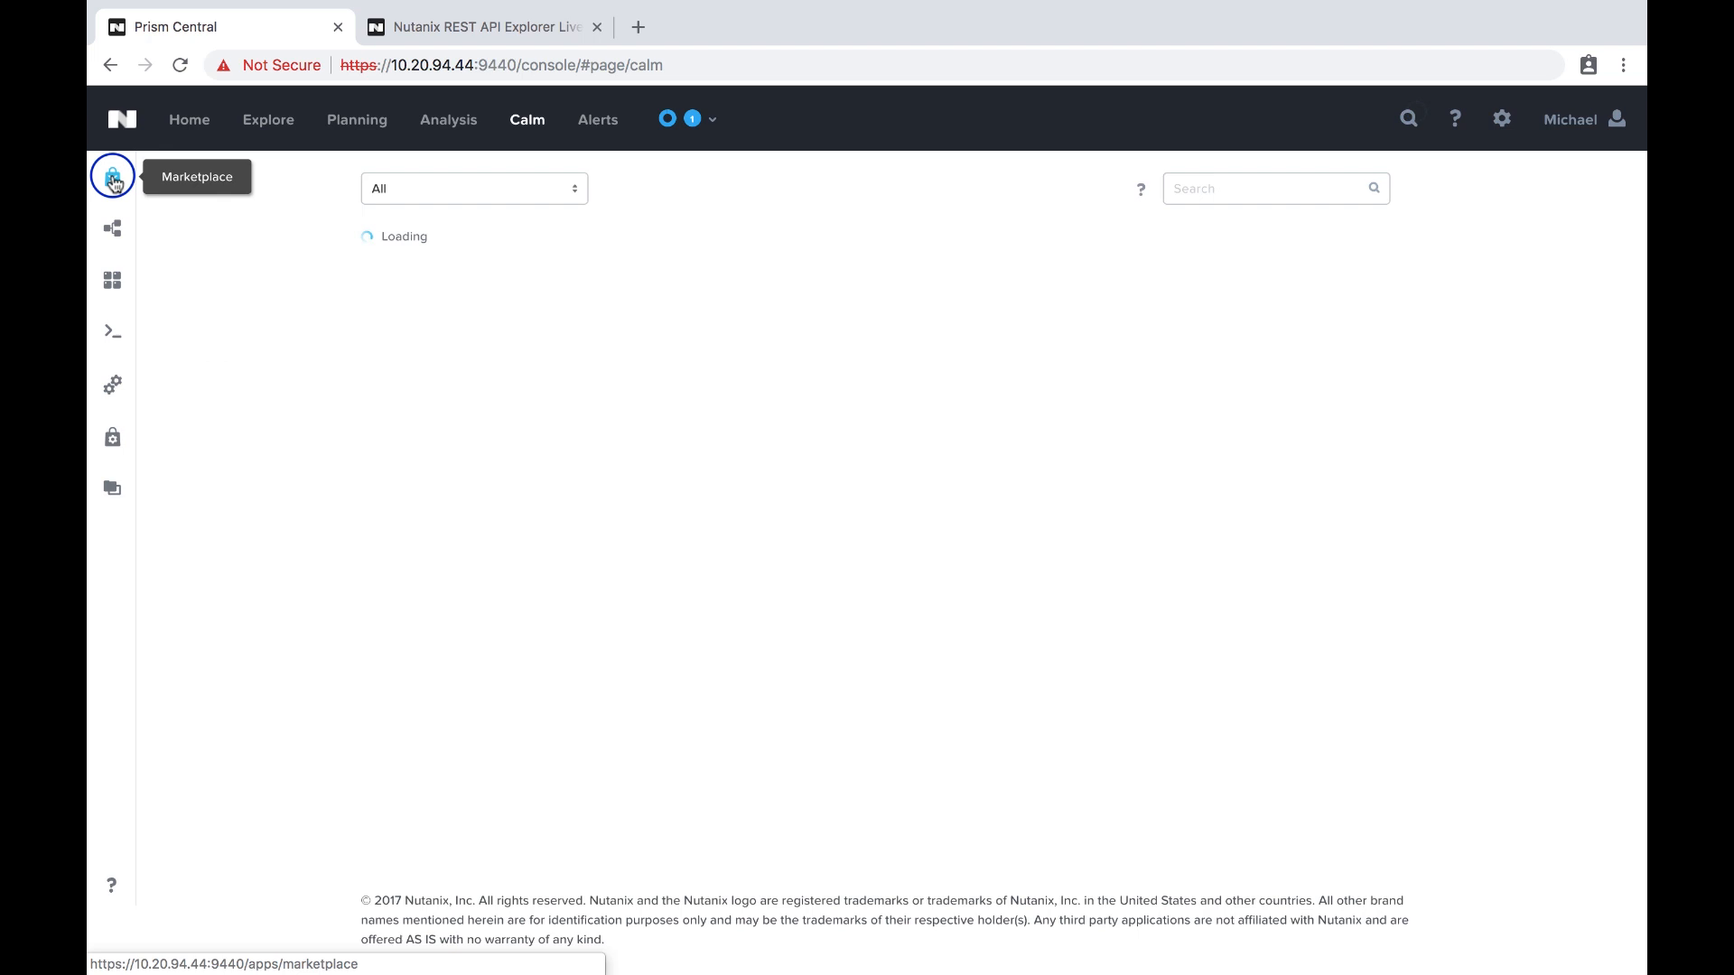
left_click(112, 177)
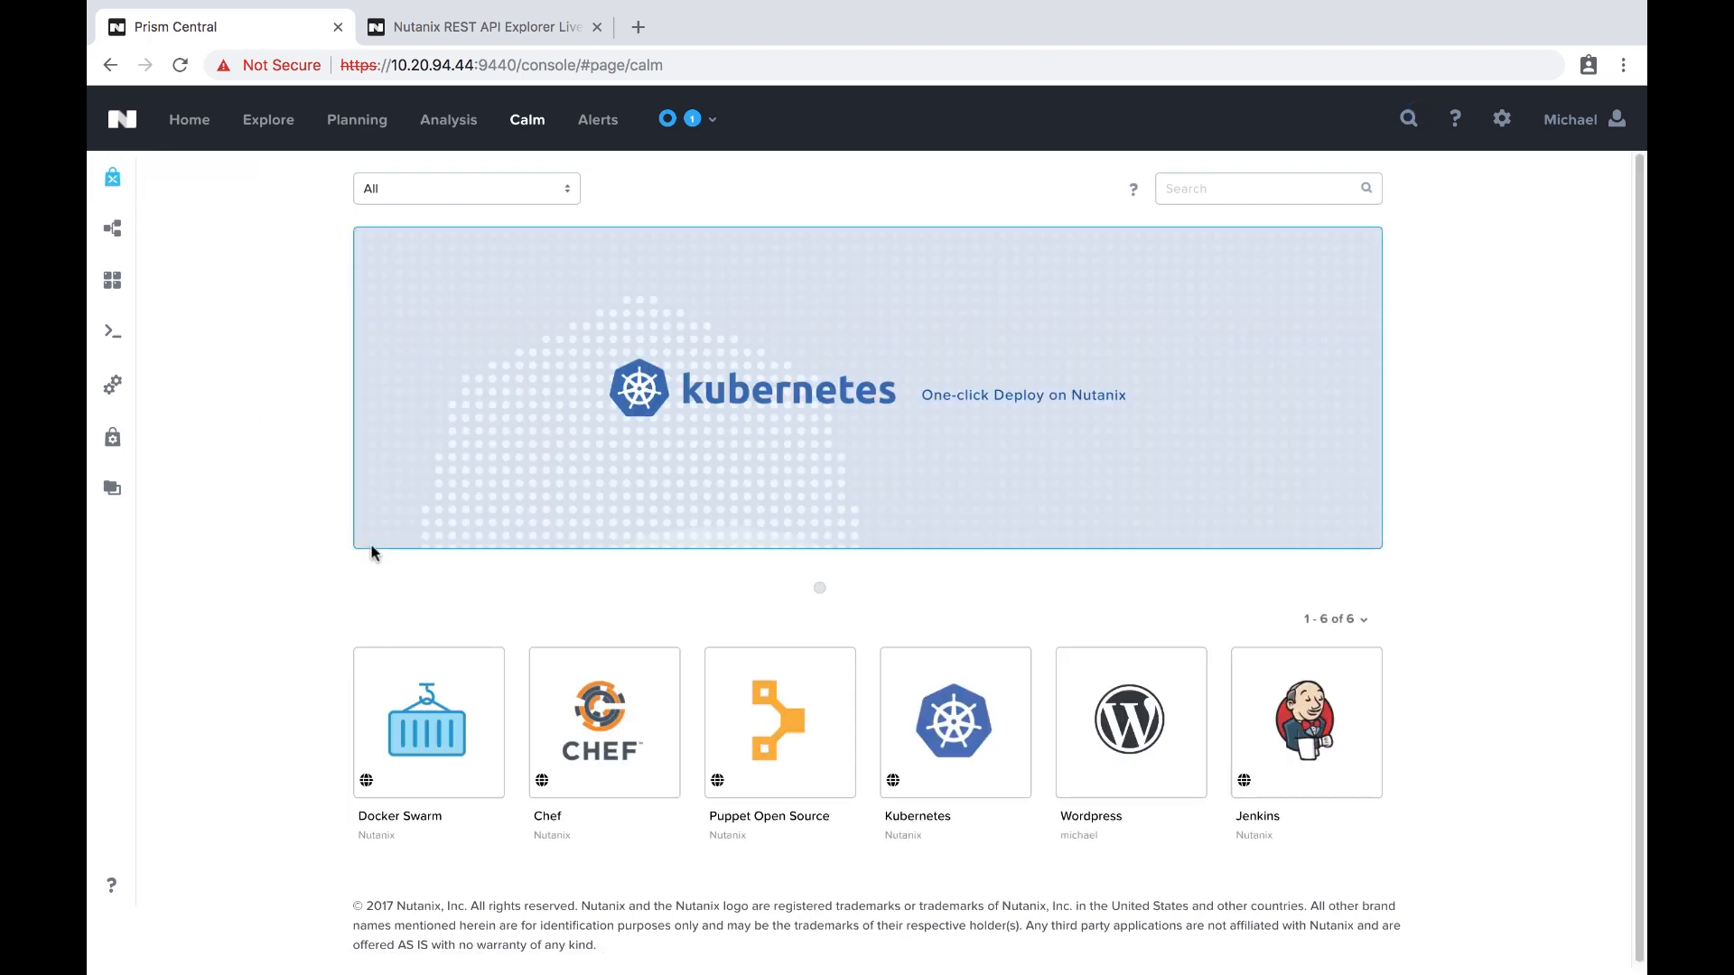